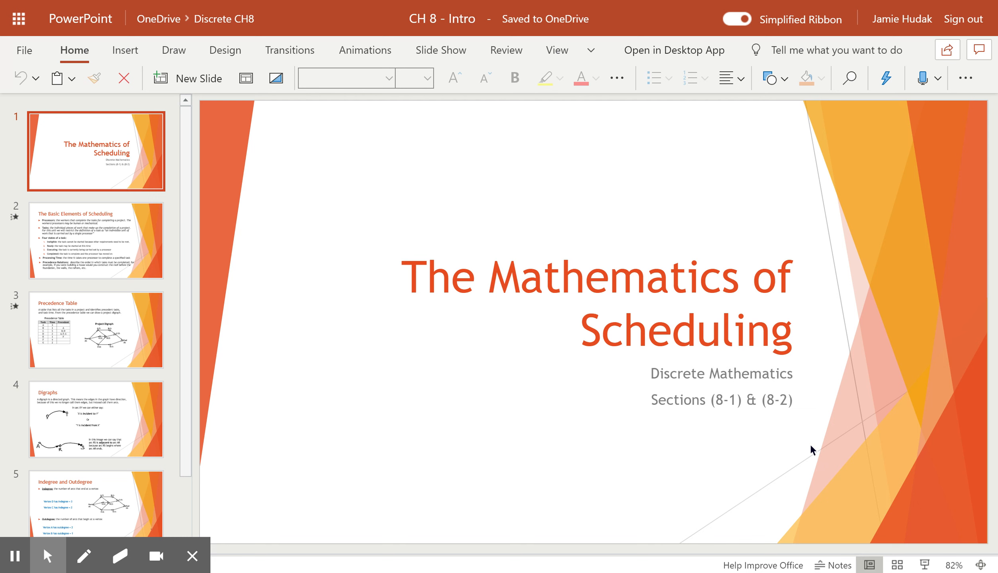
mouse_move(160, 261)
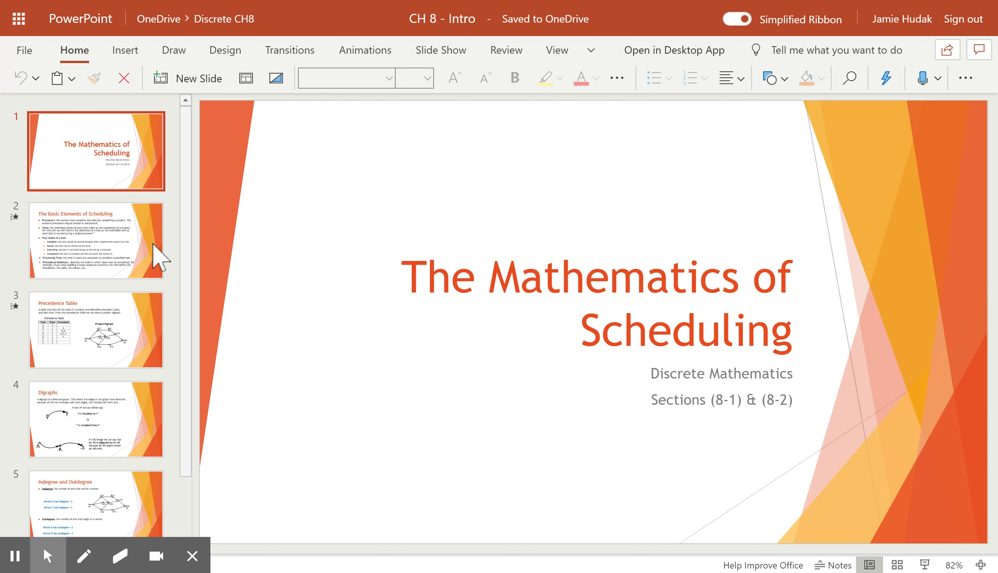
Step: Go to slide 2, 'The Basic Elements of Scheduling'
click(96, 240)
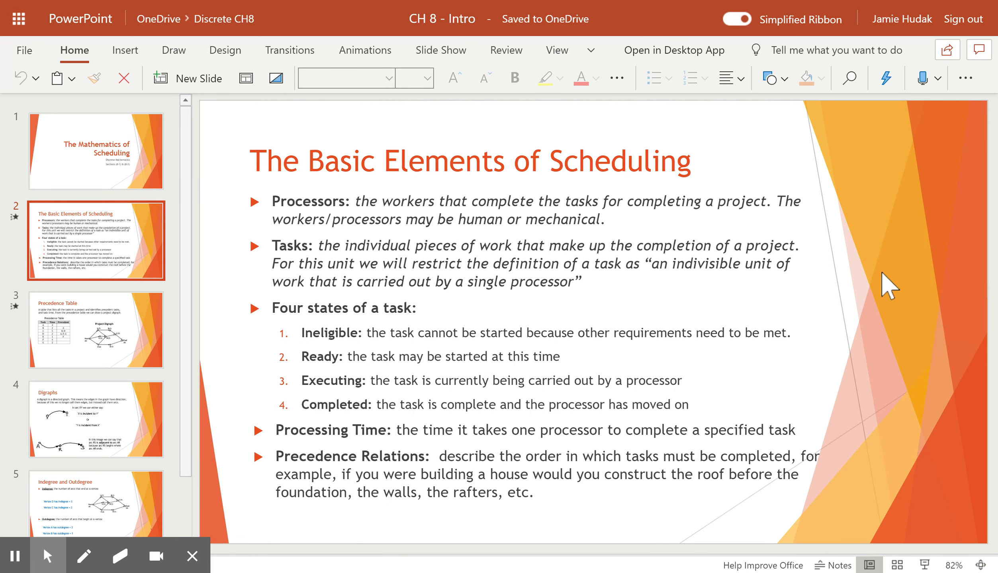
Step: Underline Processors and Tasks in red ink with the pen
click(84, 556)
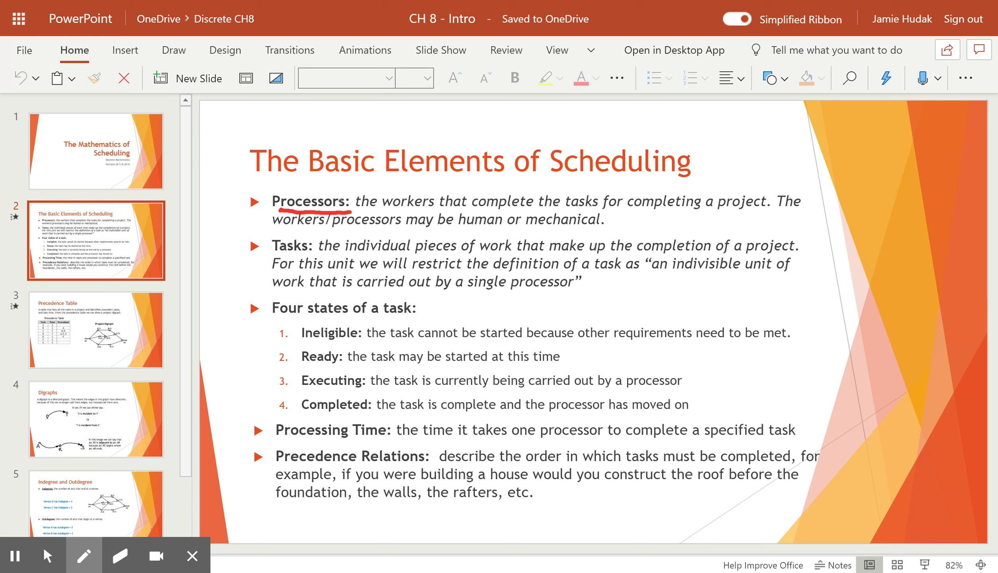
drag(275, 257, 312, 257)
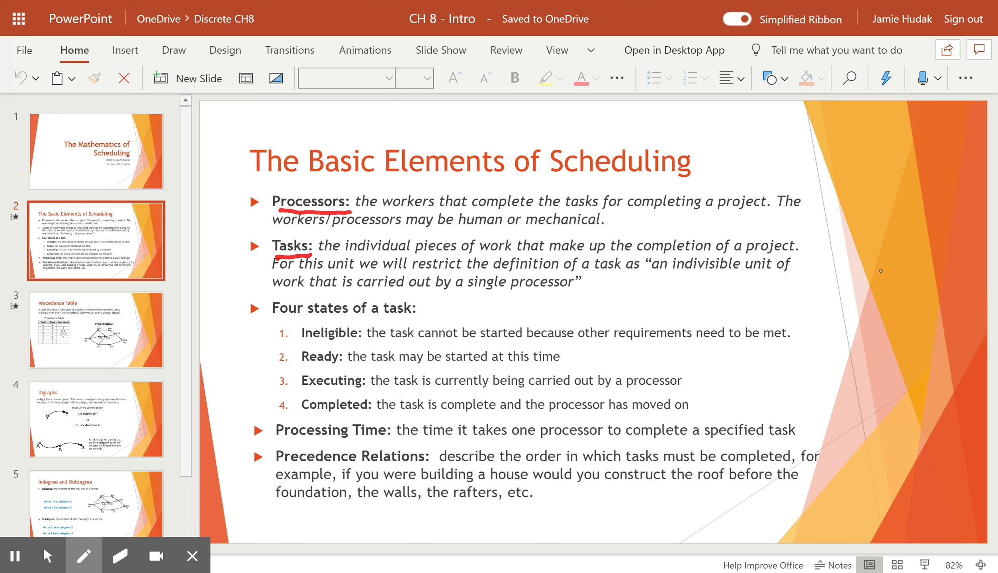
drag(465, 291, 567, 290)
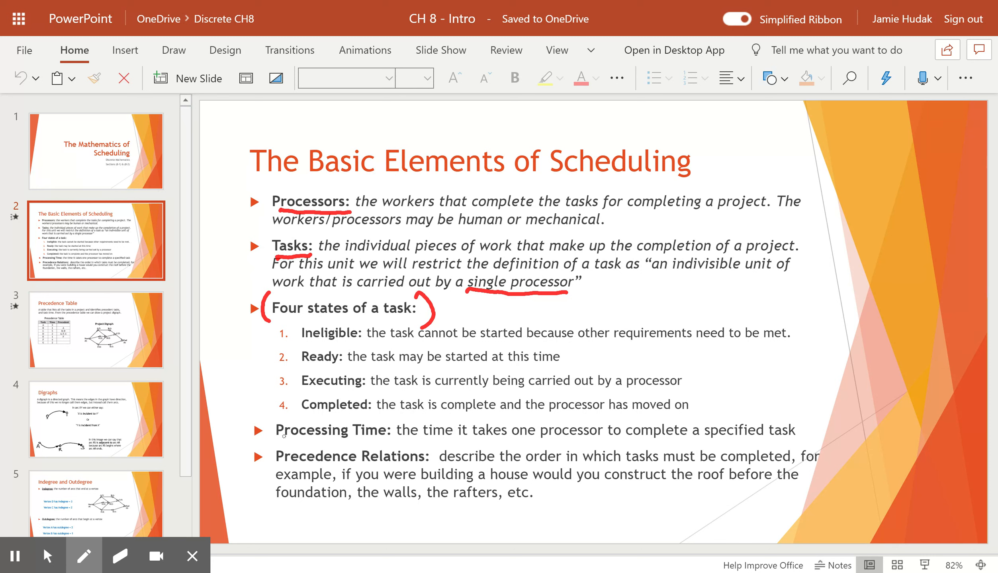
Step: Draw a red ink underline on the Precedence Table definition
drag(278, 438, 381, 436)
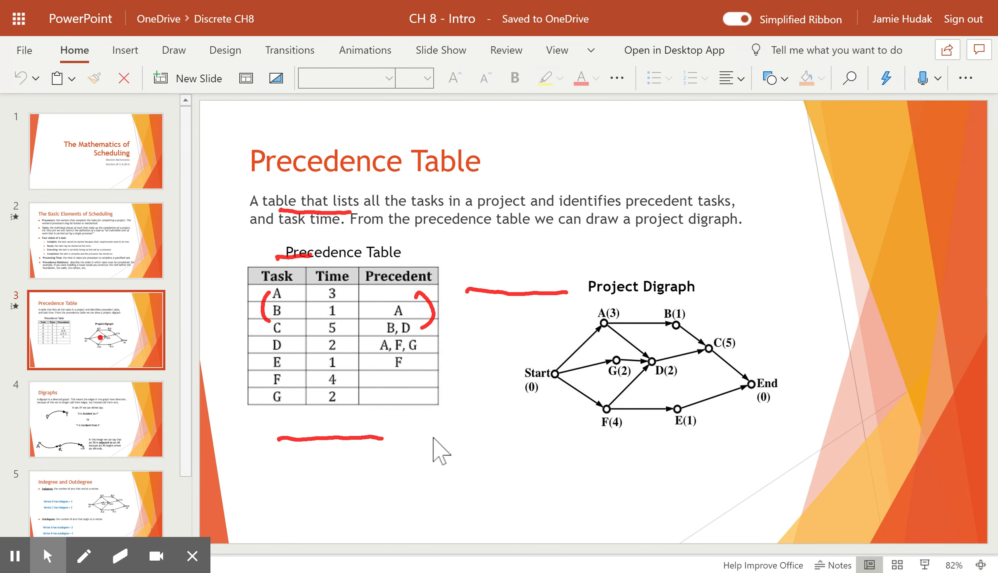
Step: Clear old ink, then brace the Task column, arrow the Time column and circle row A (time 3)
click(119, 555)
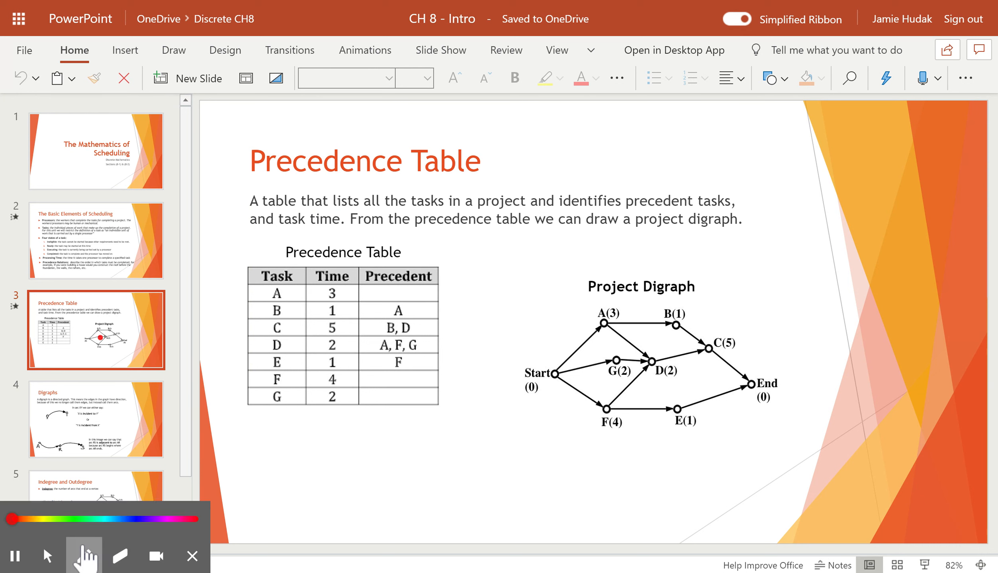
click(84, 556)
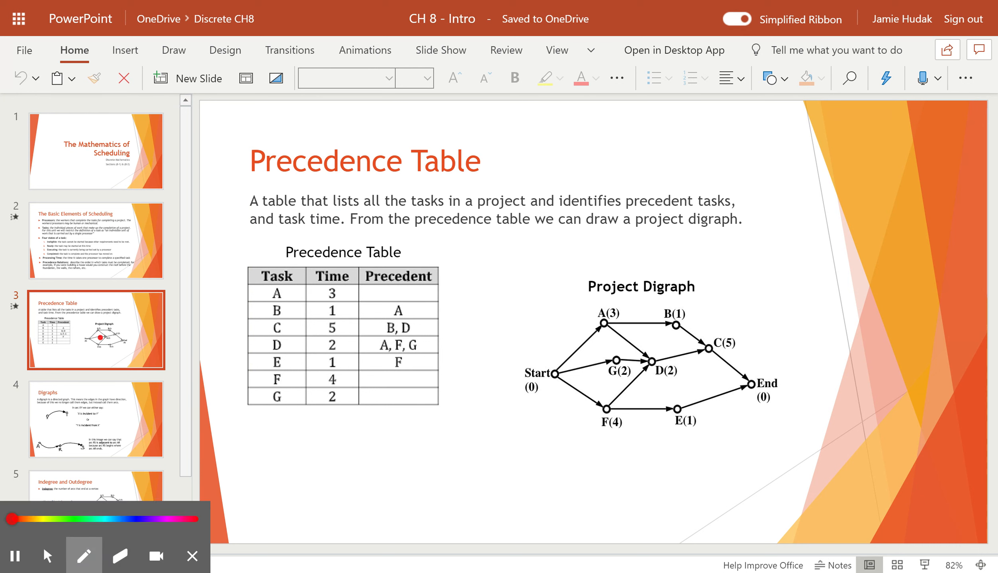
drag(241, 273, 253, 403)
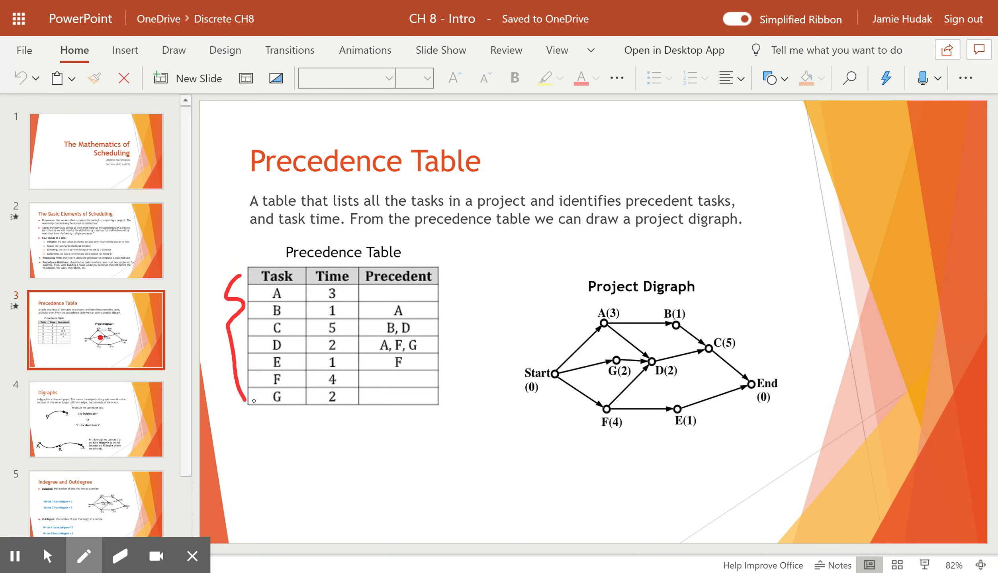
drag(336, 448, 335, 416)
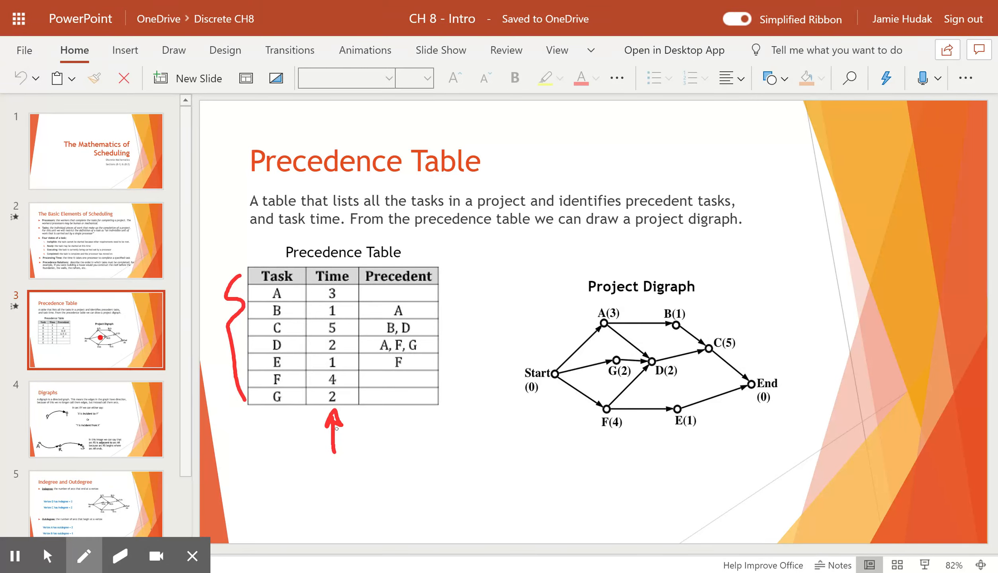
drag(242, 293, 354, 271)
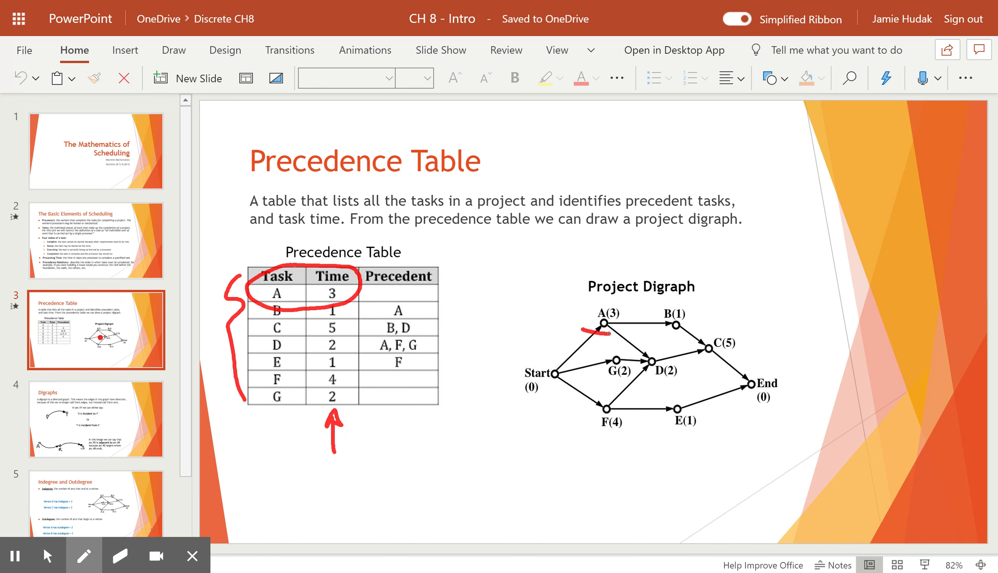
Step: Circle node A(3) in the digraph, then wipe the table markings
drag(579, 328, 636, 319)
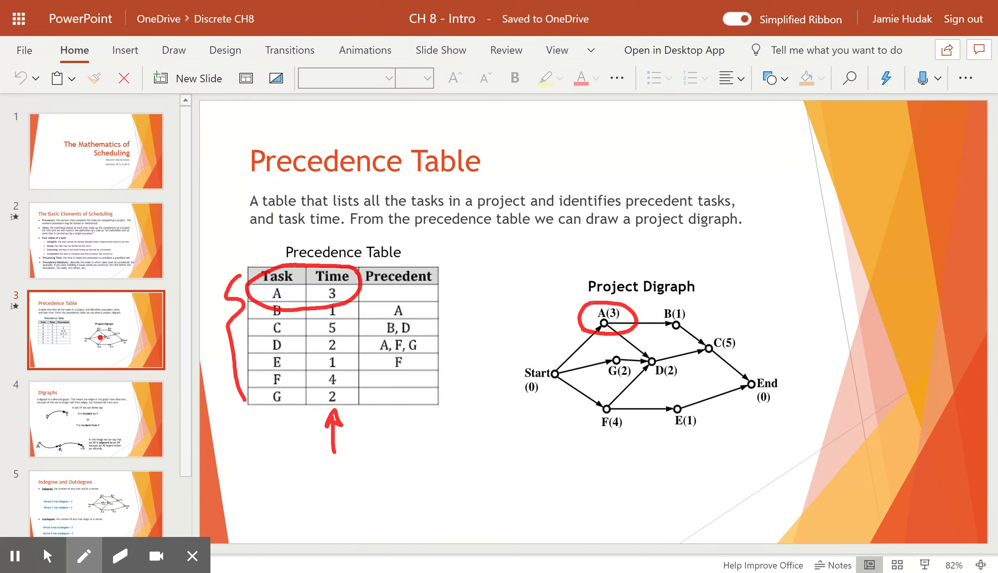
click(120, 556)
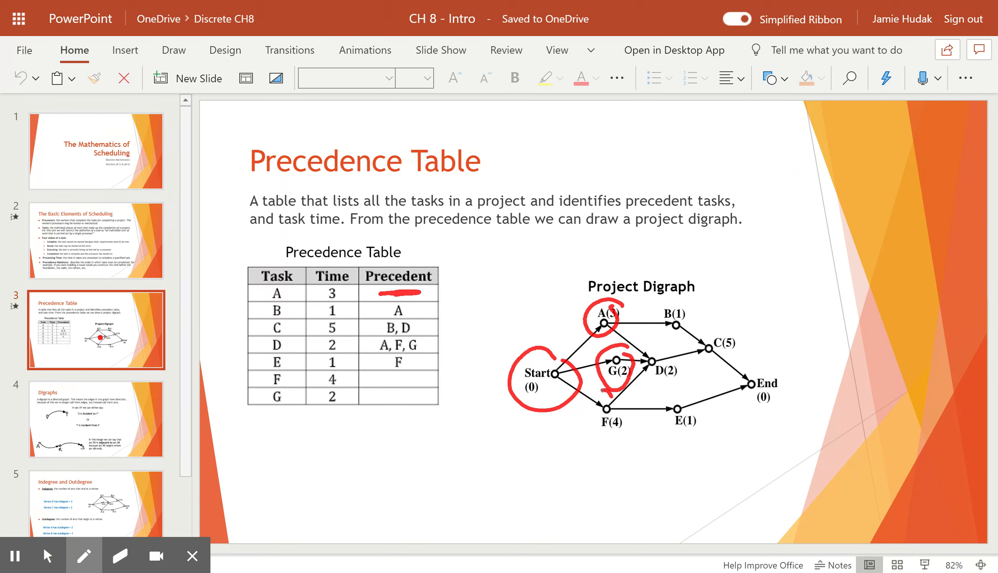
Step: Circle F(4), mark the empty F and G cells, box D's precedents A, F, G, then erase the ink
drag(611, 381, 611, 433)
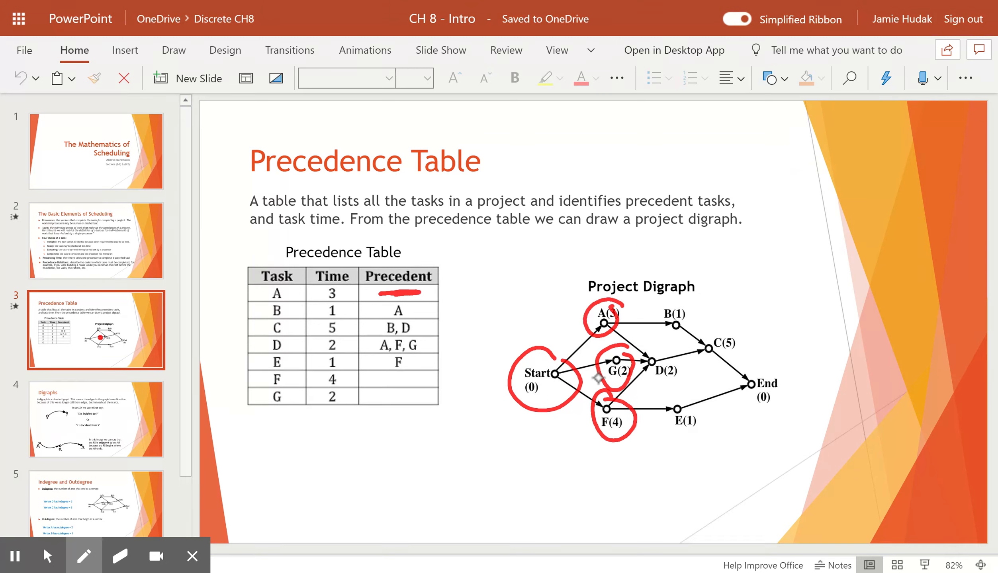
drag(381, 377, 418, 378)
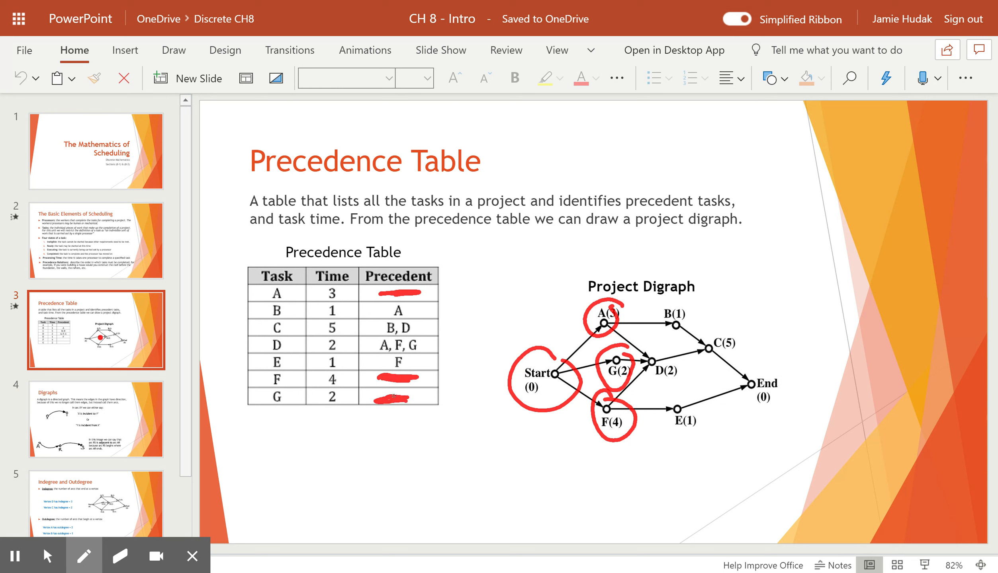
mouse_move(649, 367)
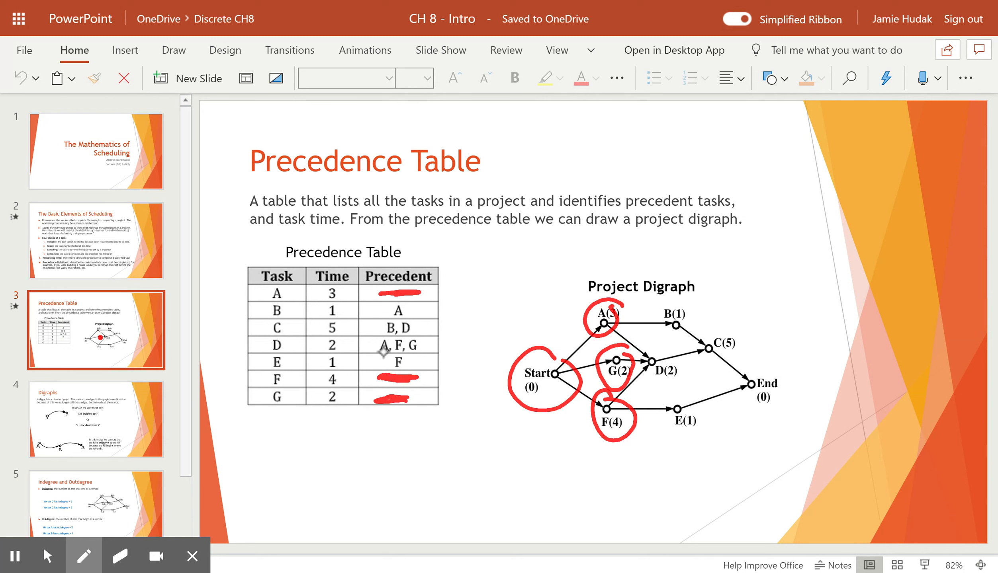
drag(366, 335, 435, 354)
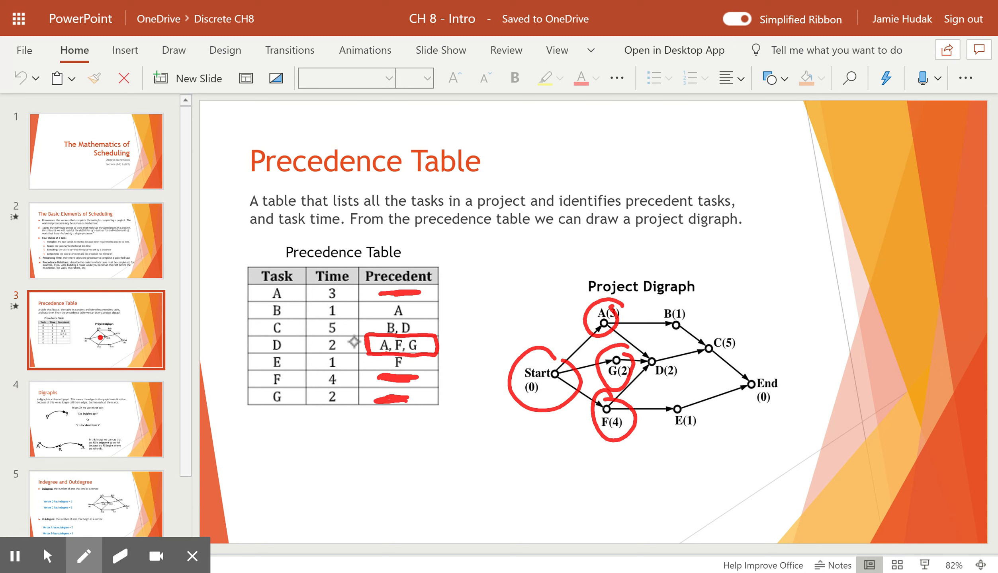
mouse_move(354, 342)
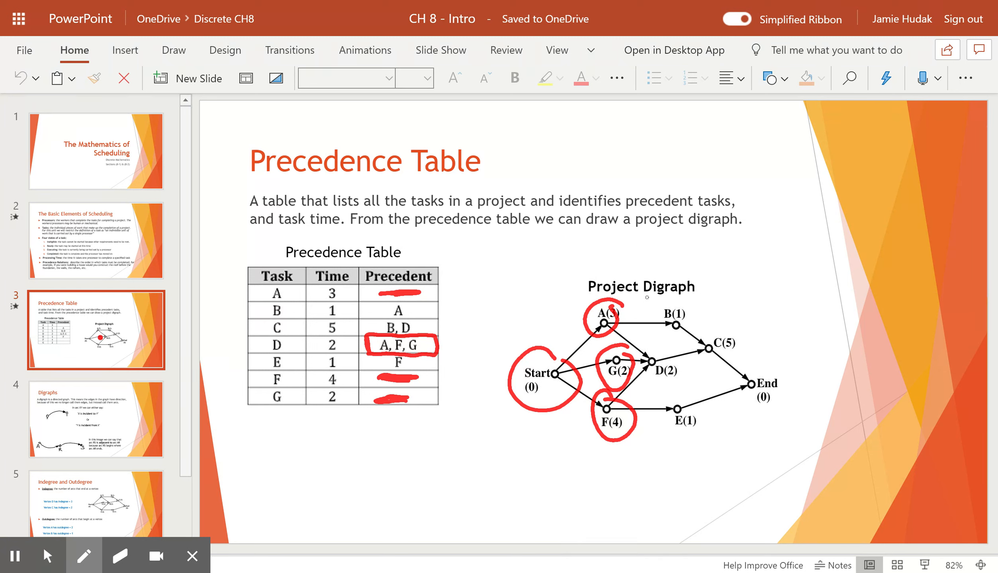
drag(445, 347, 464, 347)
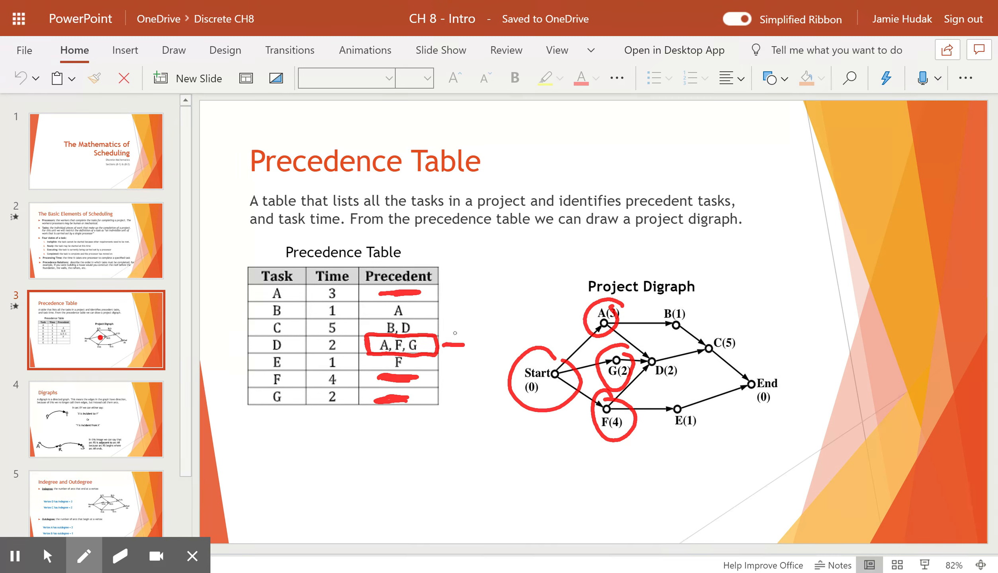
click(120, 556)
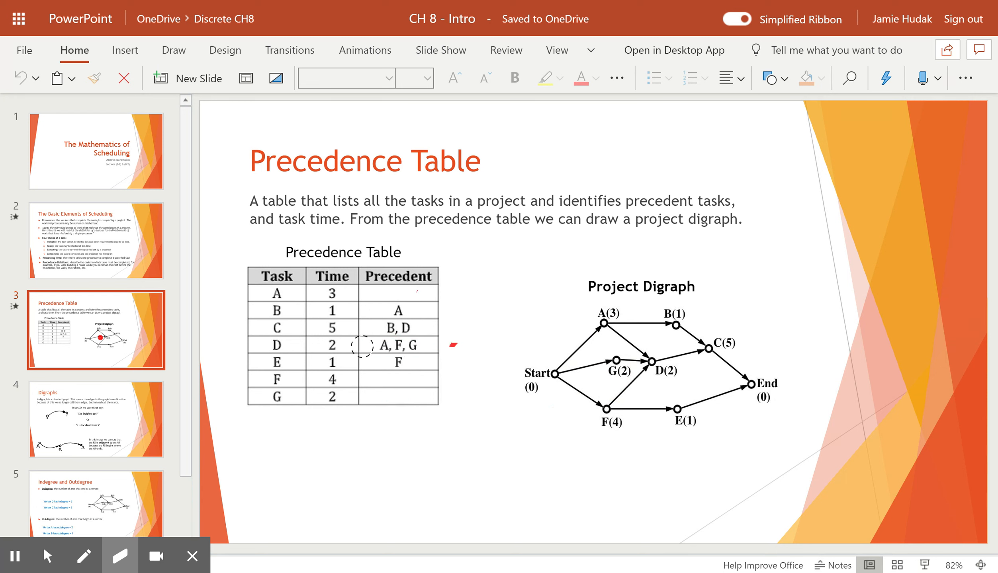
click(119, 556)
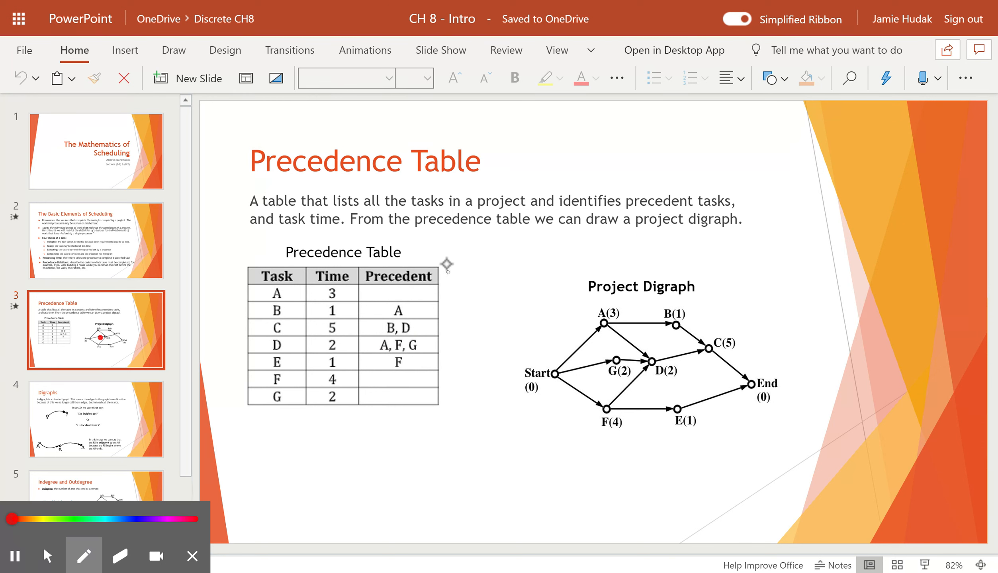
drag(447, 265, 439, 445)
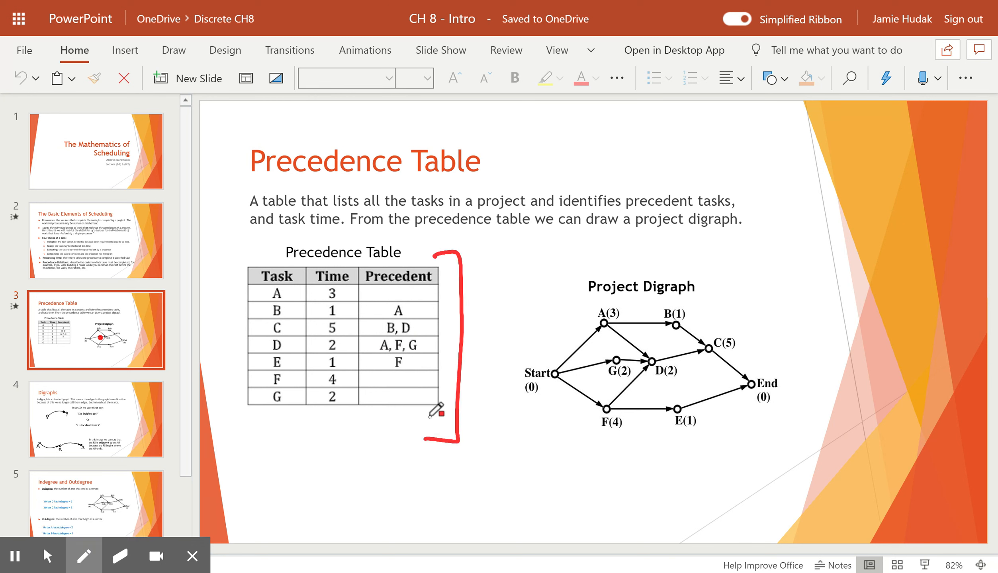
drag(503, 271, 786, 319)
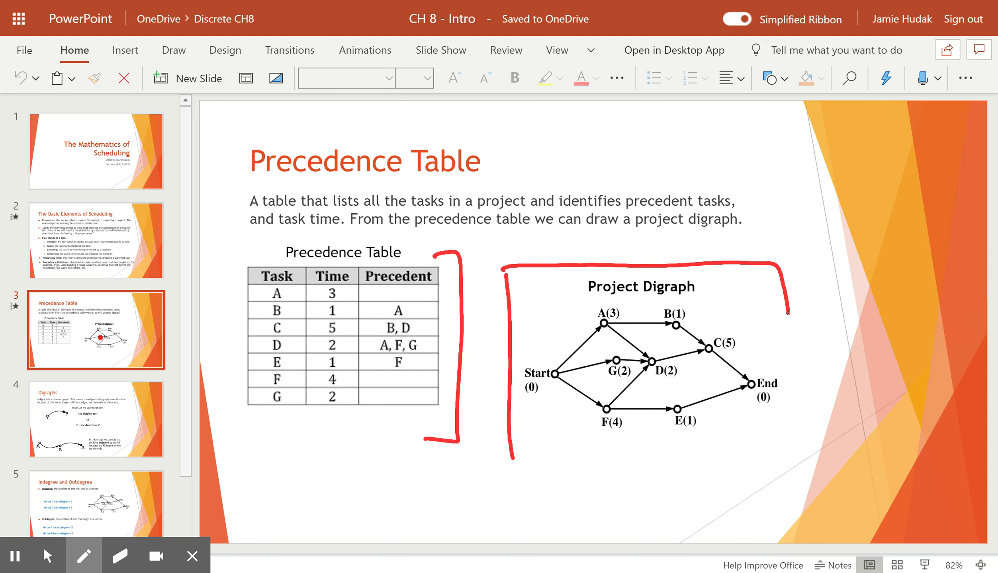
drag(789, 312, 518, 464)
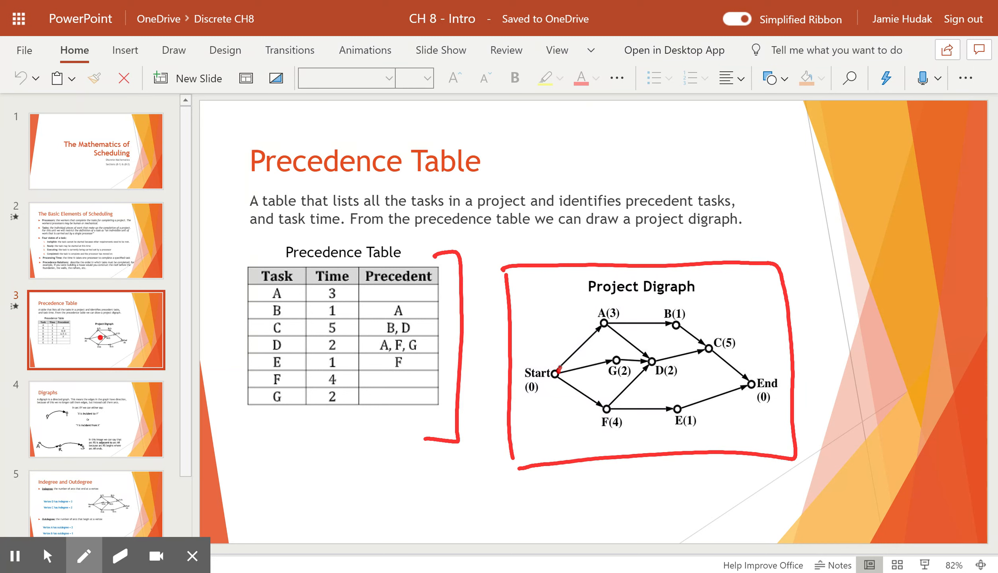
drag(560, 368, 604, 320)
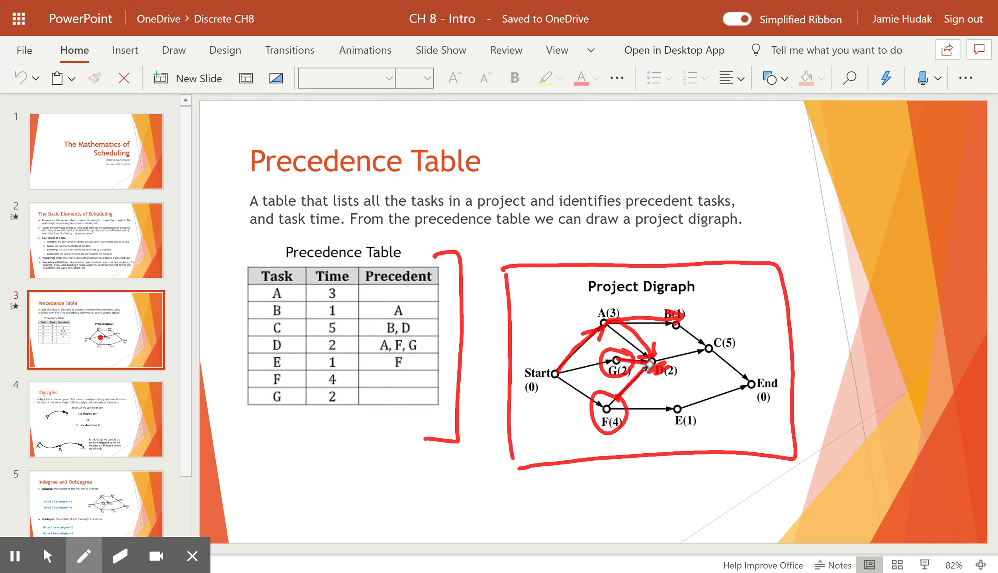
mouse_move(669, 342)
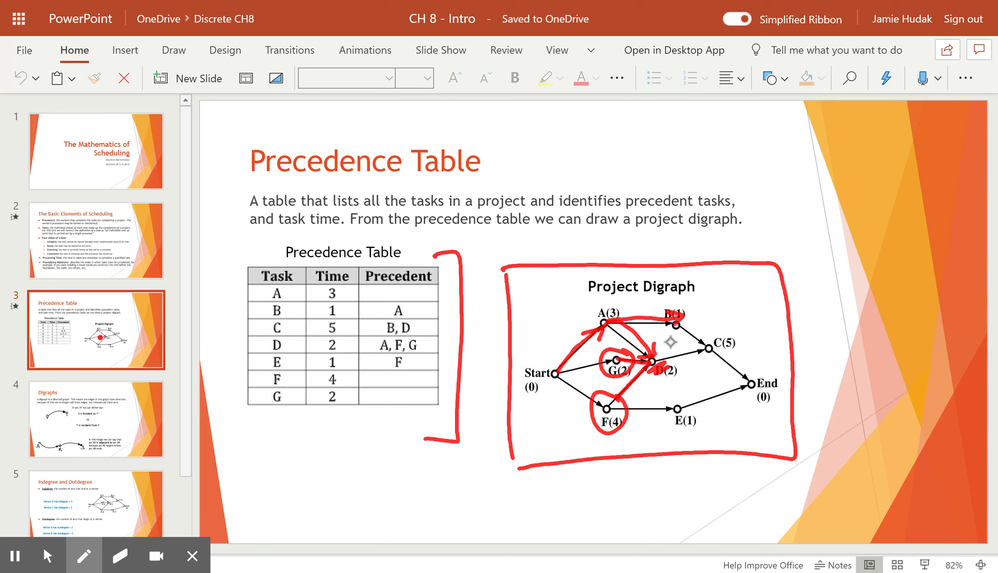
click(119, 555)
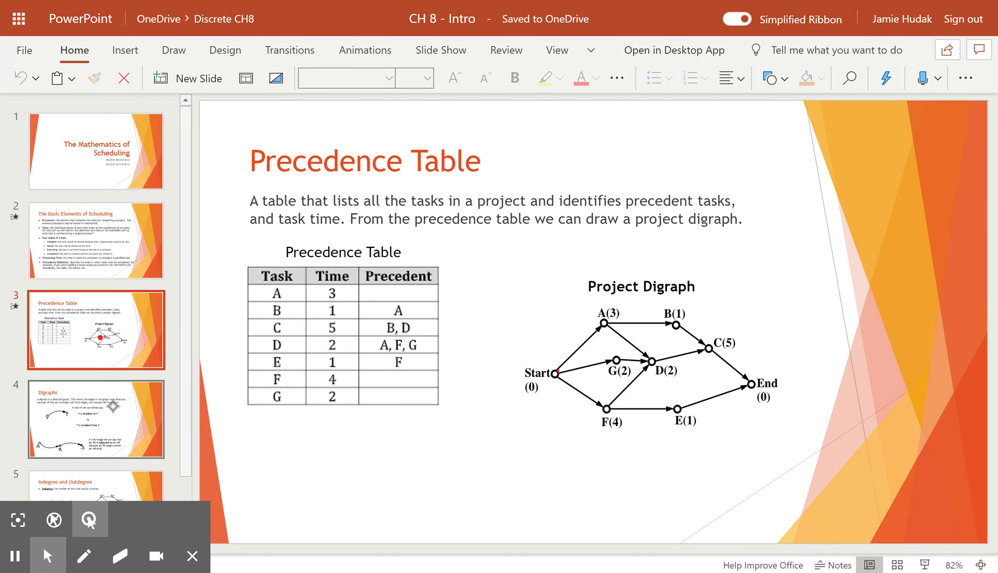
Step: On the Digraphs slide, underline 'directed graph' and key terms in red with an arrow above 'direction'
click(96, 420)
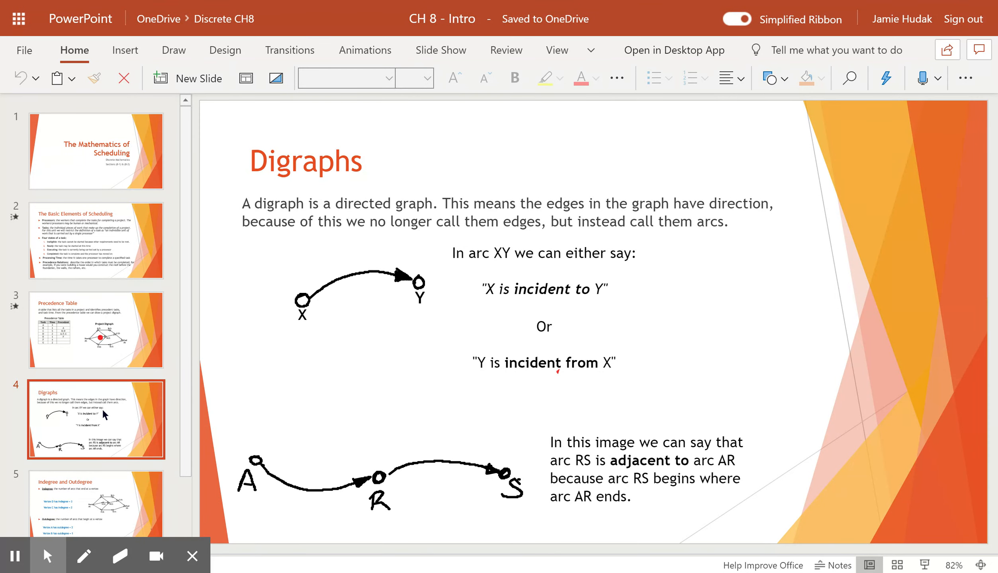
click(83, 556)
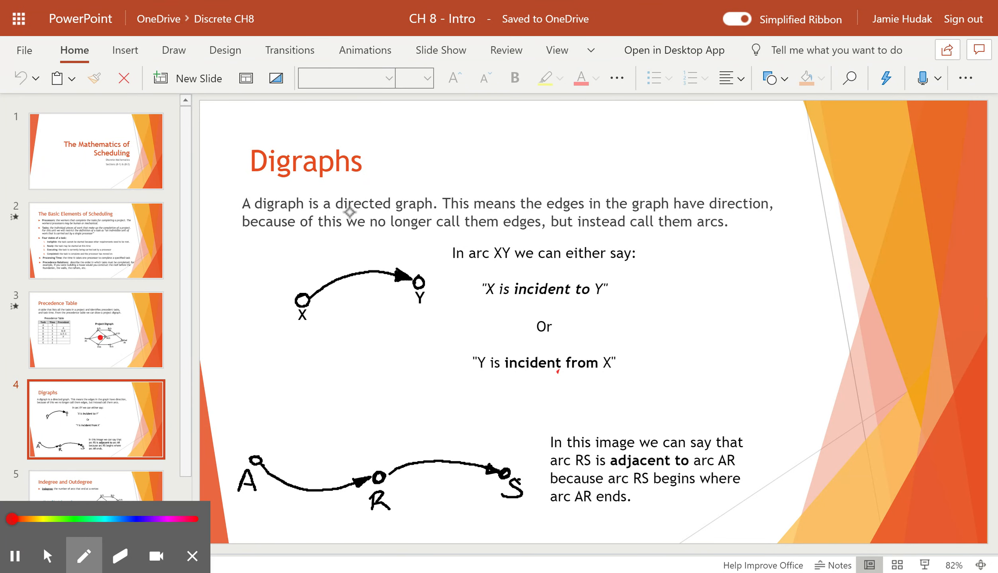
drag(325, 213, 419, 211)
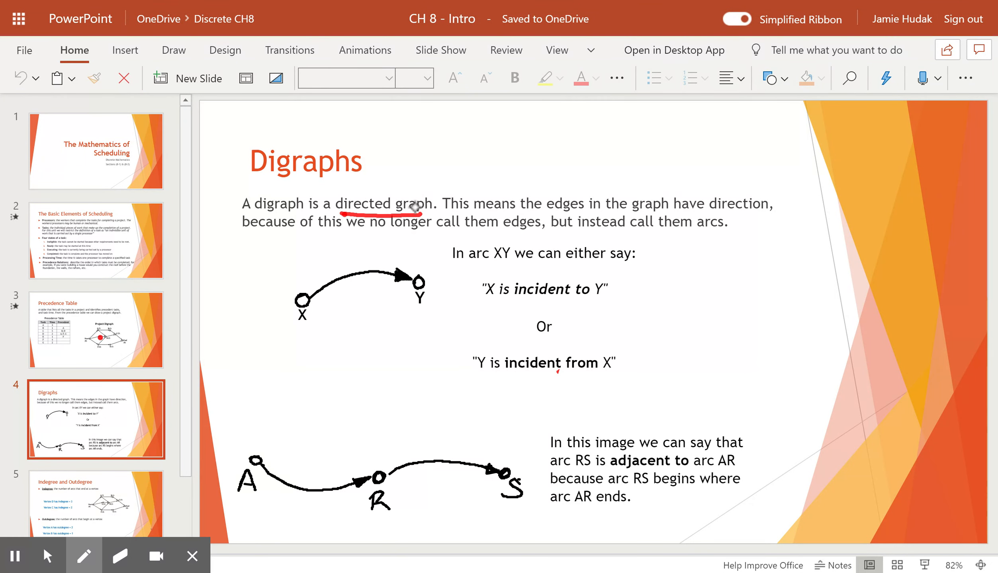
mouse_move(414, 207)
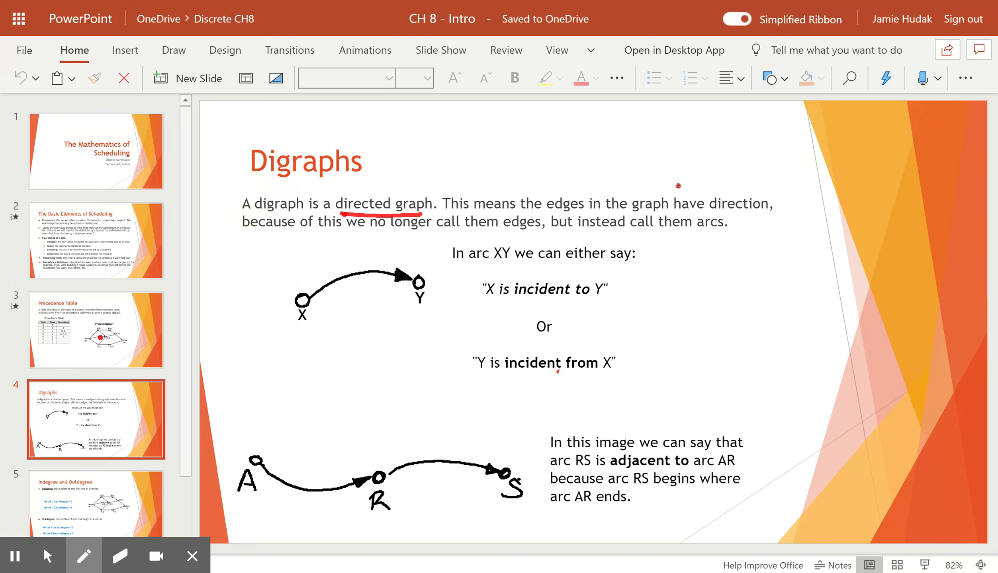
drag(679, 189, 735, 183)
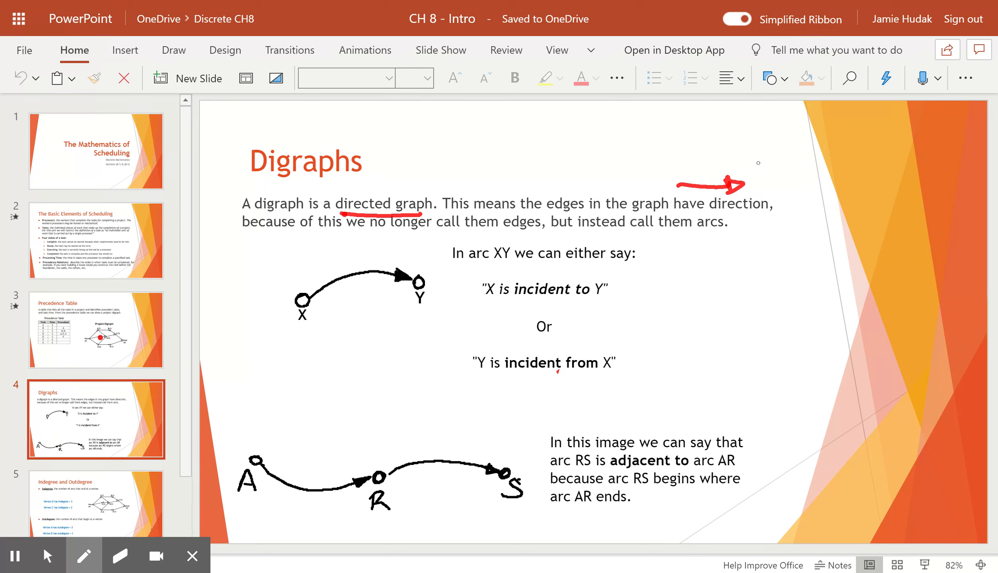
drag(375, 236, 525, 234)
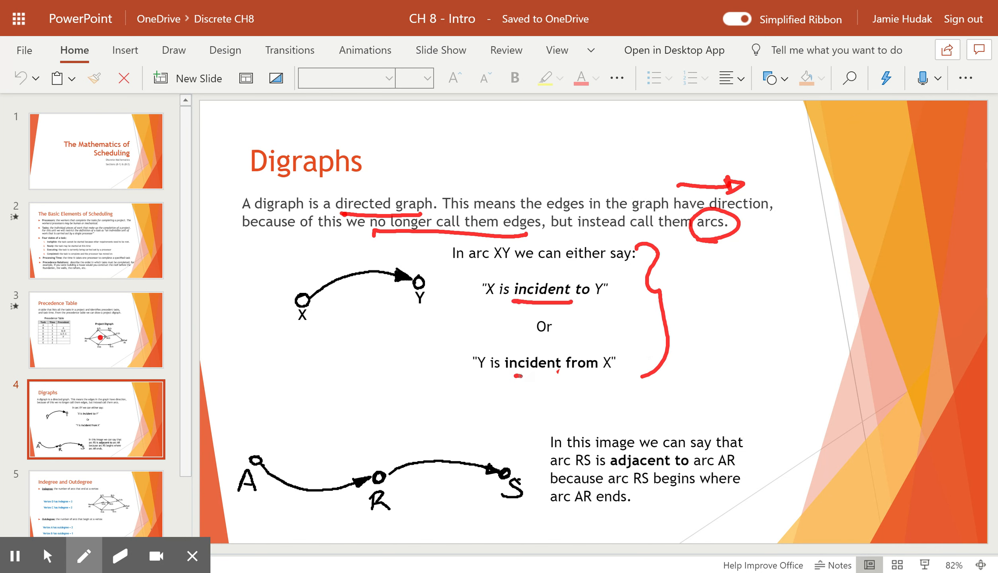
Step: Underline 'incident from' and 'X is incident to Y', and circle the X-to-Y arc sketch
drag(516, 377, 581, 377)
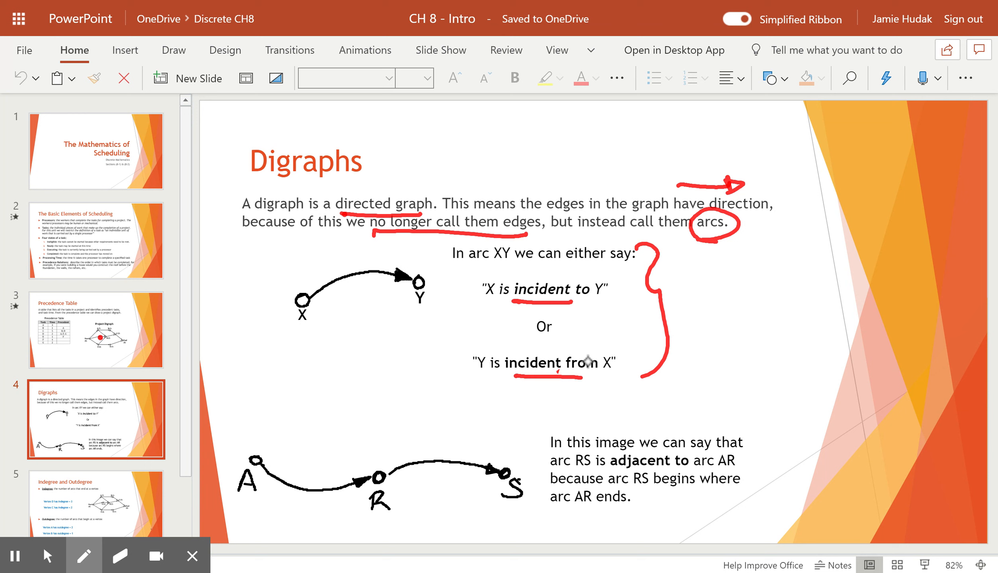
drag(296, 335, 426, 274)
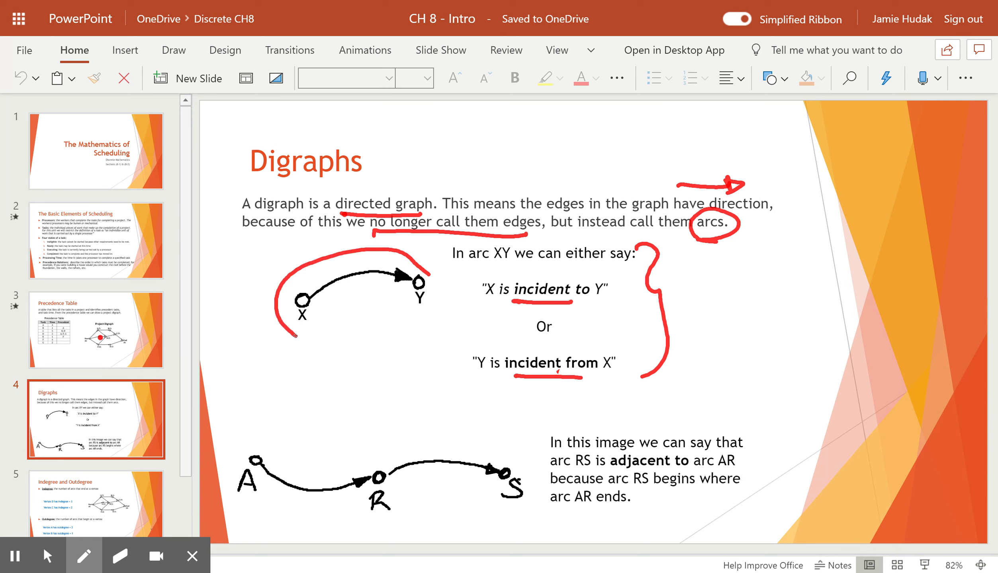
drag(298, 336, 448, 282)
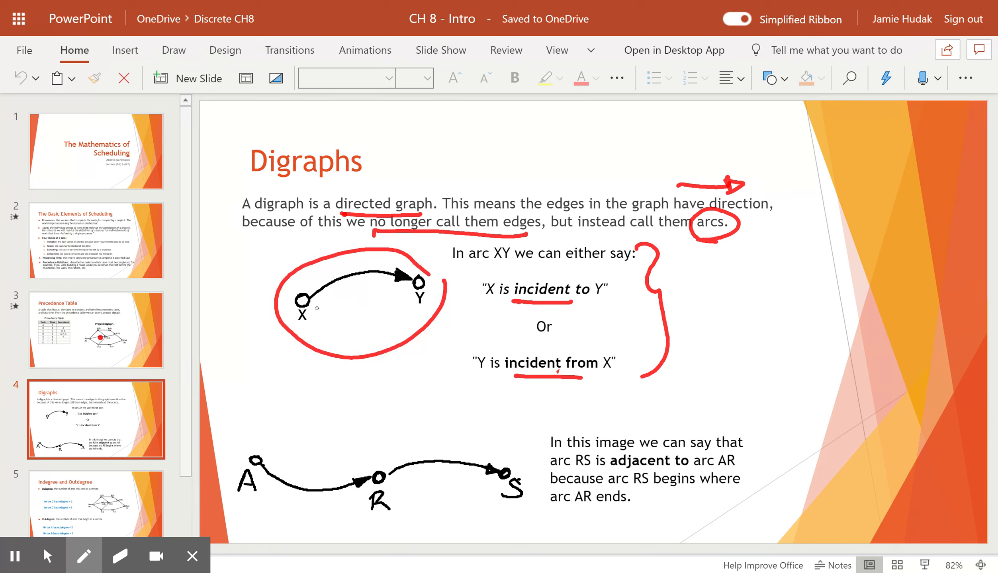
mouse_move(465, 266)
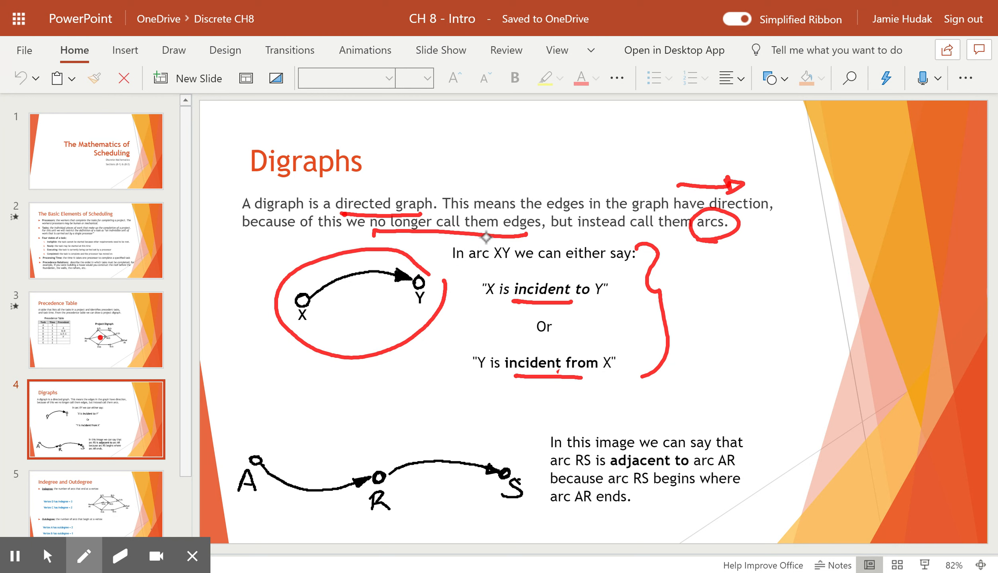
drag(478, 301, 501, 302)
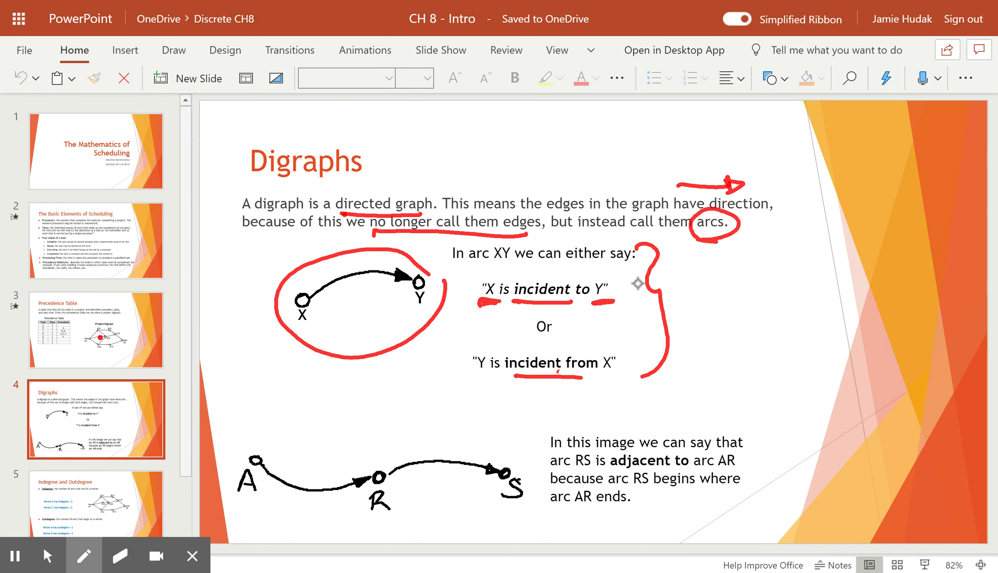
mouse_move(314, 326)
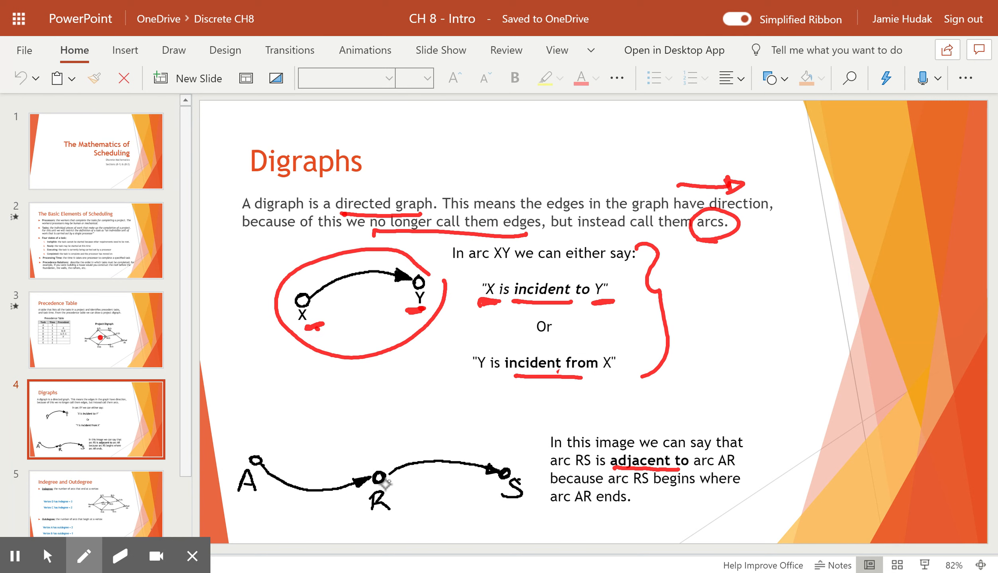
Step: Tick X and Y, underline 'adjacent to' and circle vertex R in the A-R-S sketch
drag(381, 458, 382, 515)
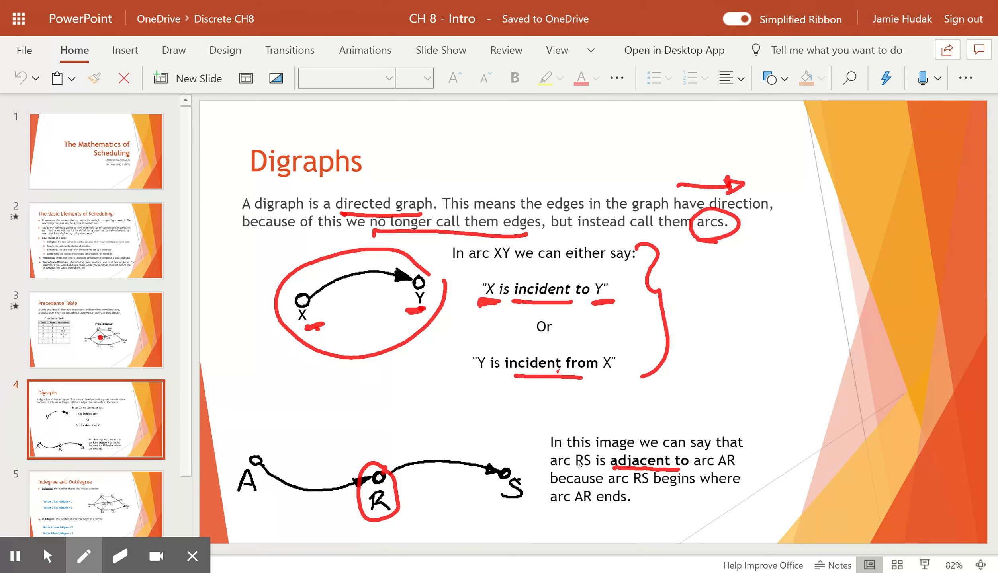
mouse_move(720, 467)
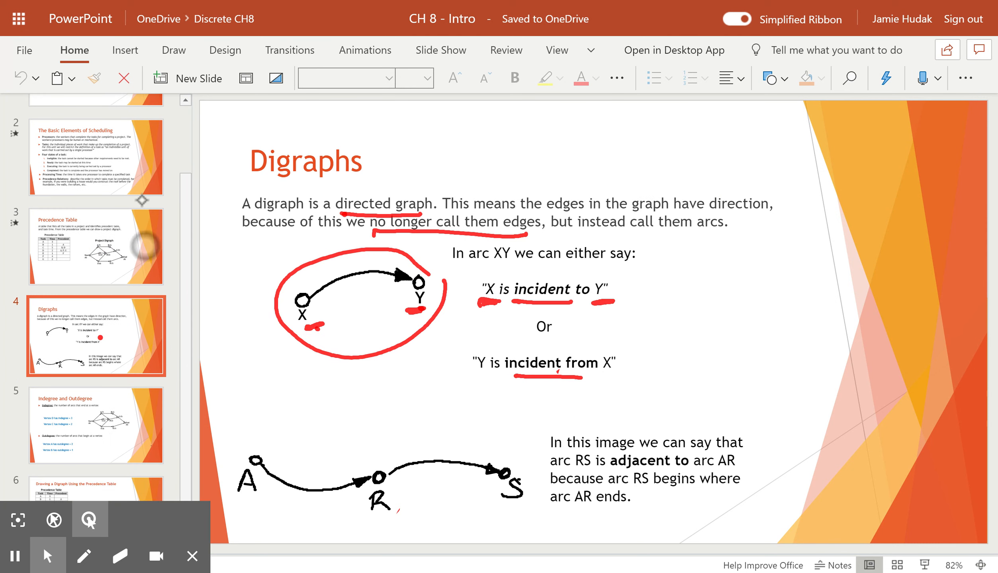
Step: Go to slide 5, 'Indegree and Outdegree', and erase all ink on it
click(95, 426)
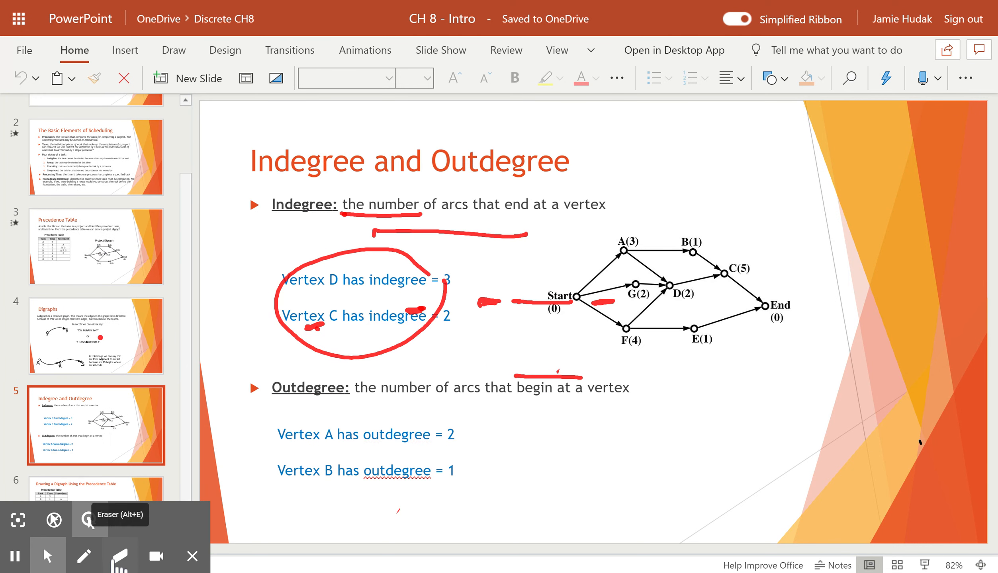
click(119, 556)
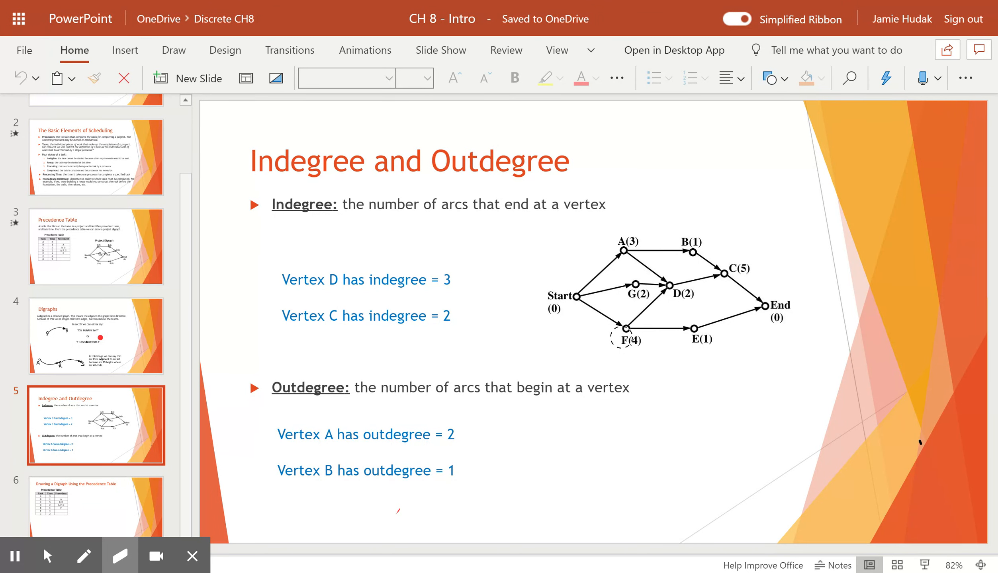
Step: With the red pen, underline the D in Vertex D and its indegree 3, and circle node D(2)
click(83, 556)
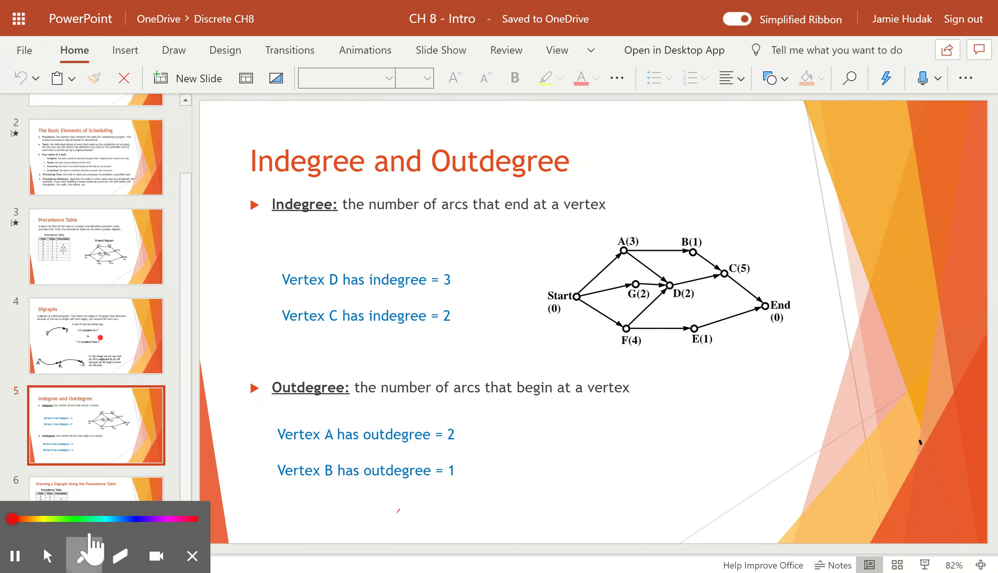
click(84, 556)
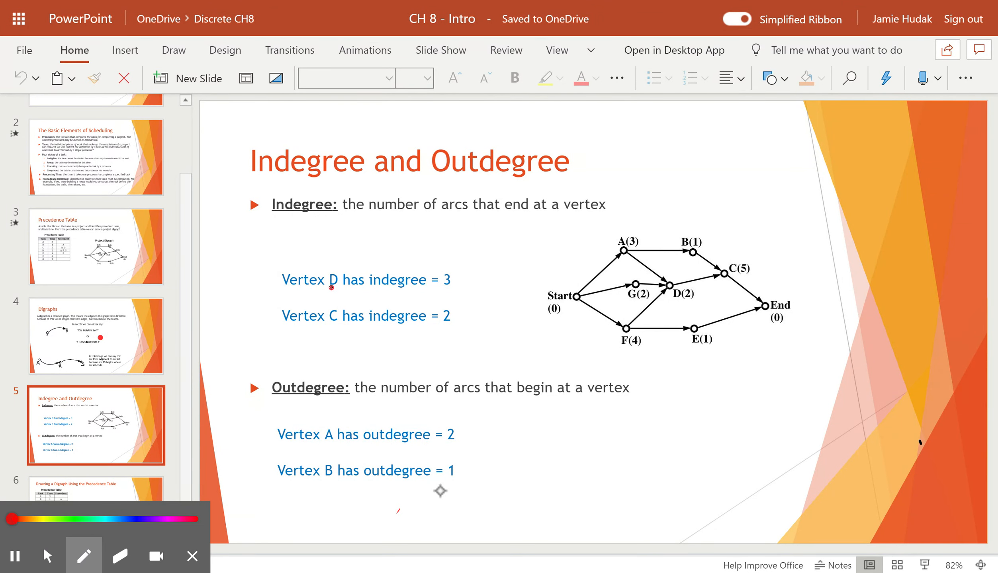
drag(328, 291, 350, 290)
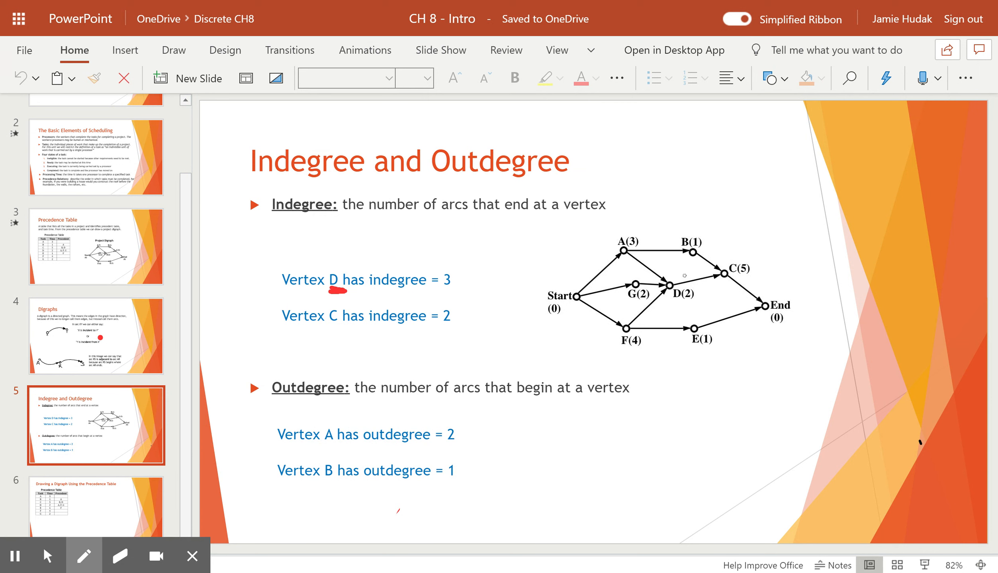
drag(687, 265, 668, 313)
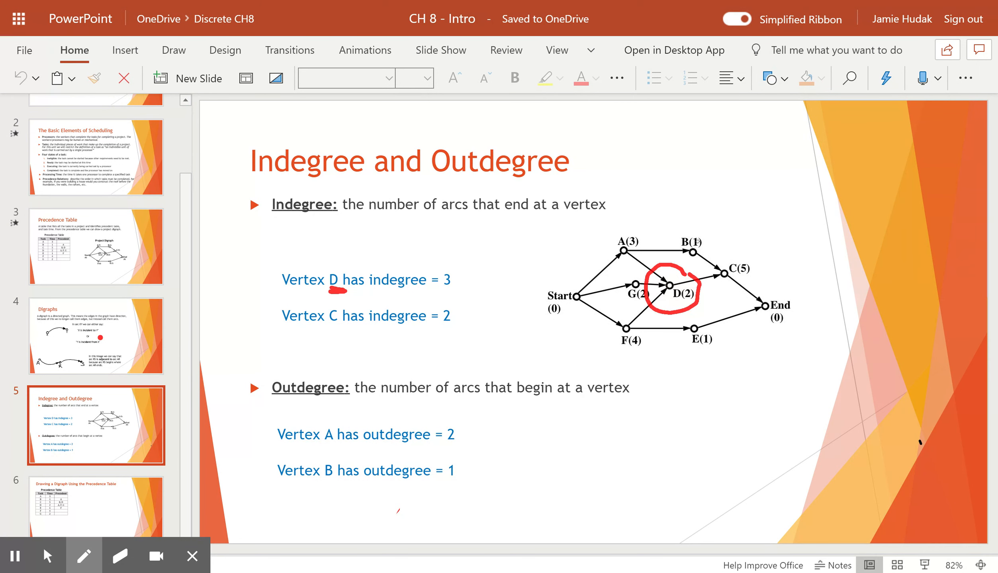
drag(435, 288, 461, 287)
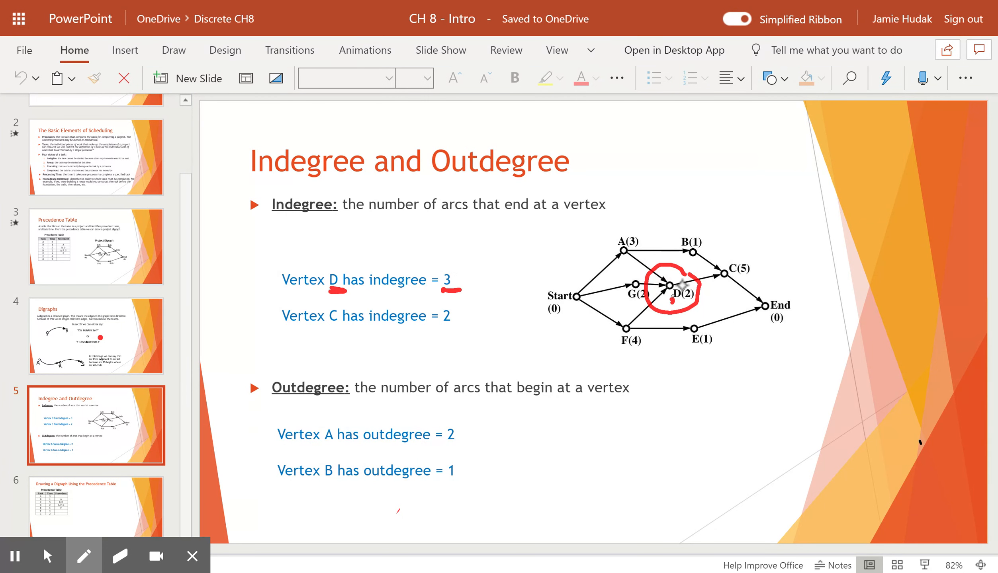
Step: Underline vertex C and trace a thick red mark along the D-to-C arc
drag(671, 283, 719, 275)
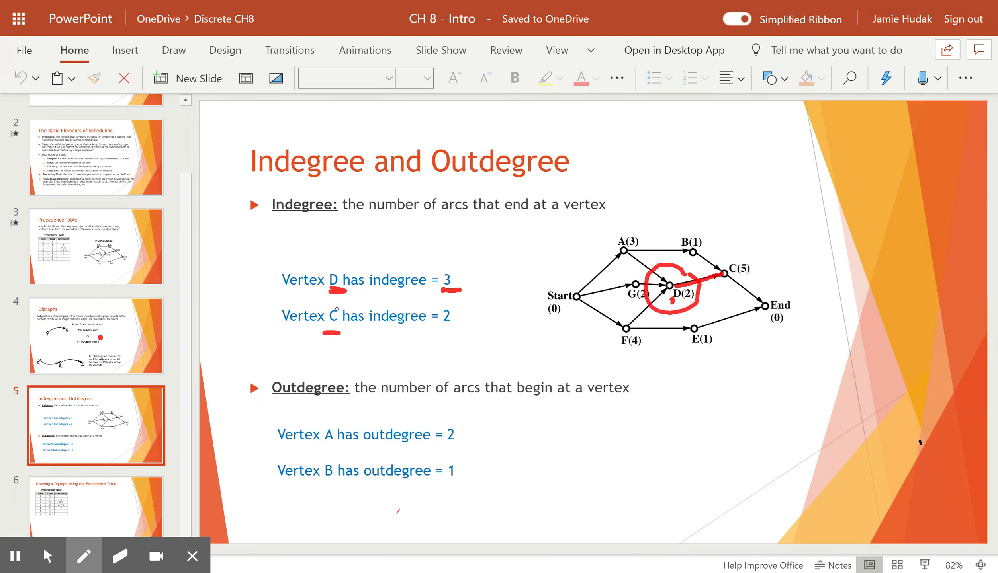
click(83, 556)
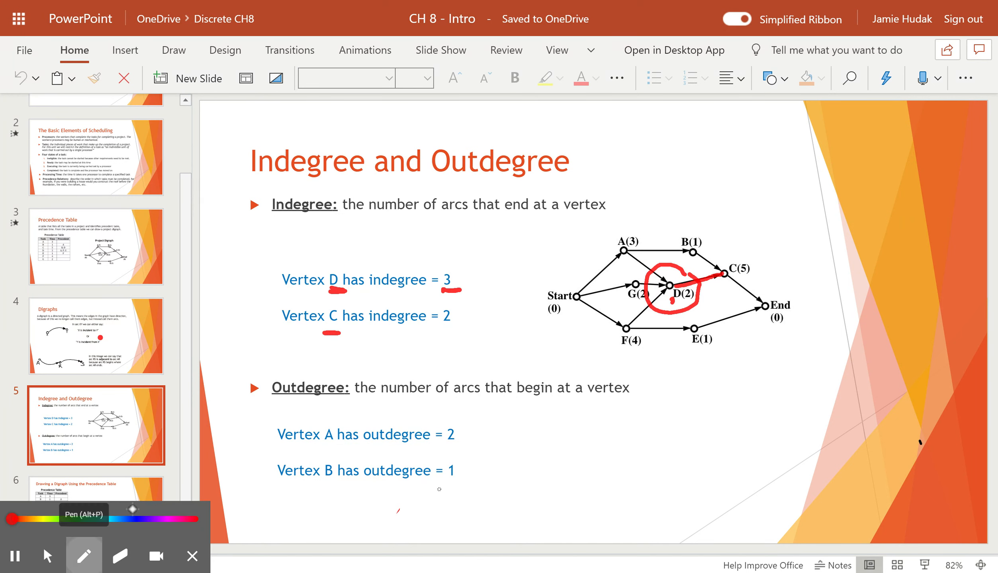
drag(687, 284, 732, 267)
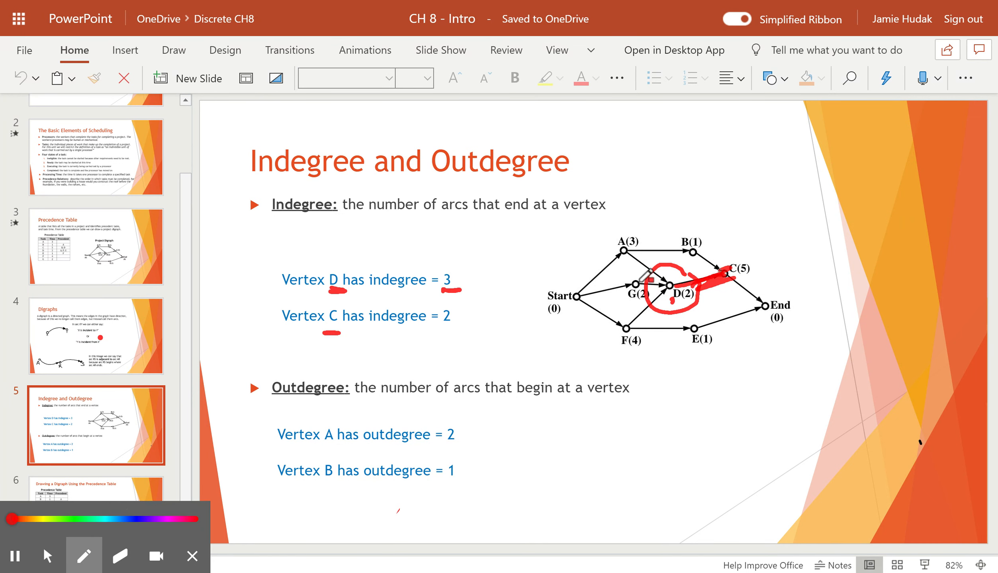
Step: Trace the B→C arc in red ink around vertex C(5), then advance to the precedence-table slide
click(121, 556)
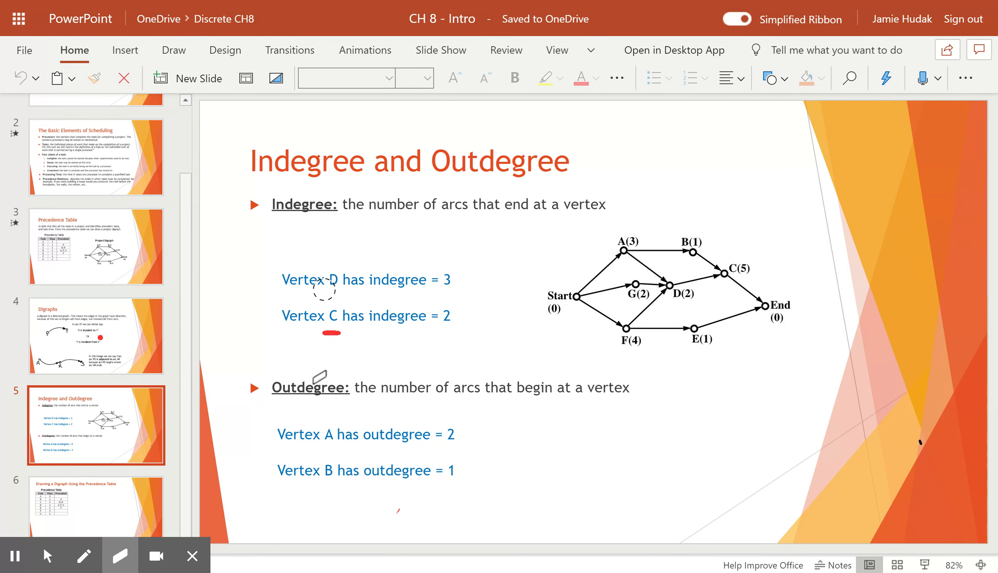
click(82, 556)
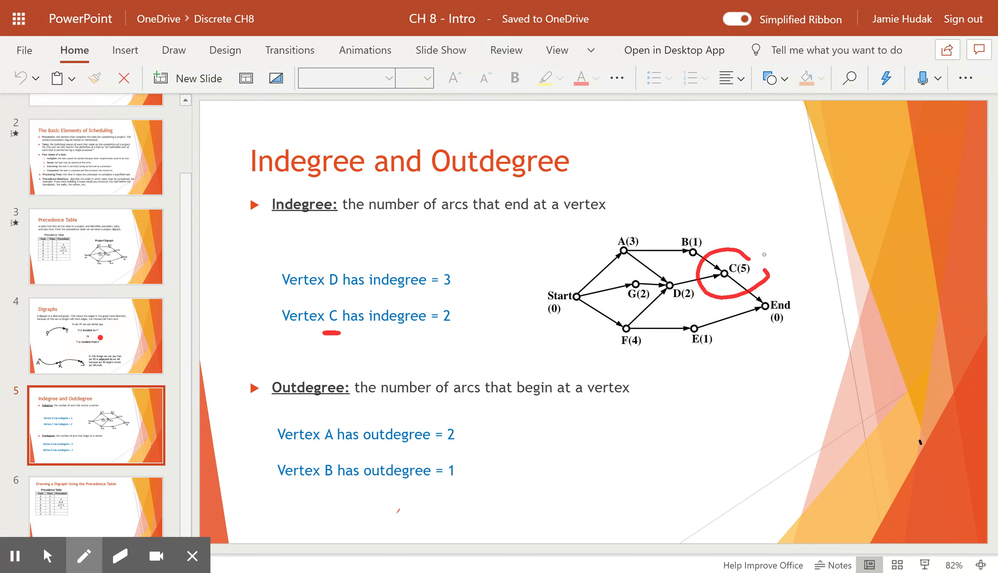
drag(435, 332, 460, 331)
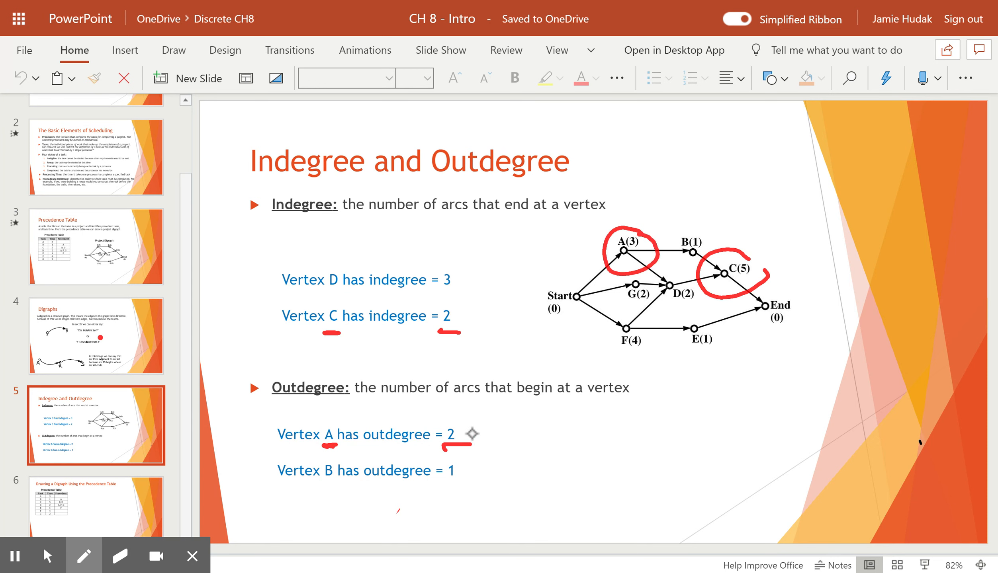
mouse_move(626, 255)
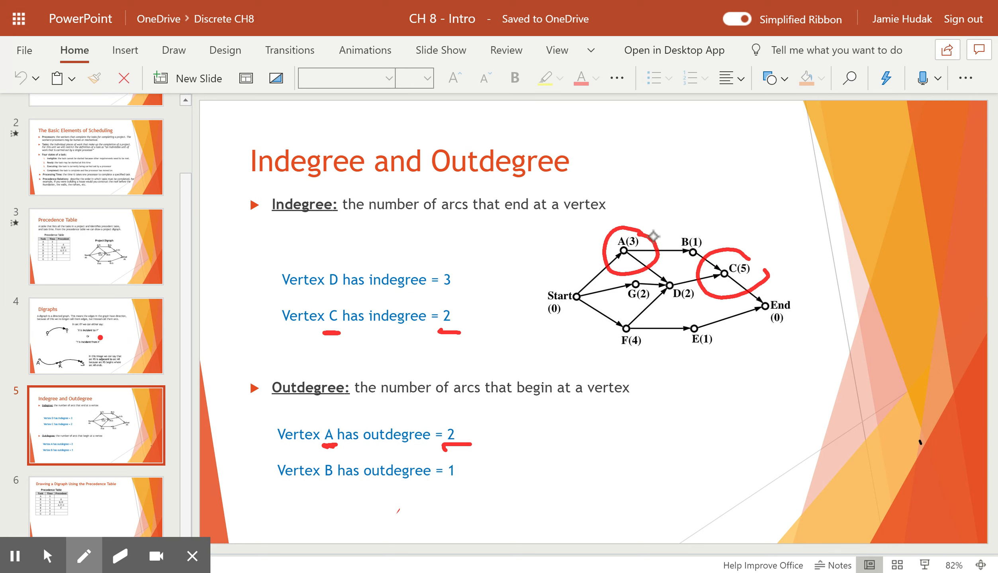
mouse_move(326, 470)
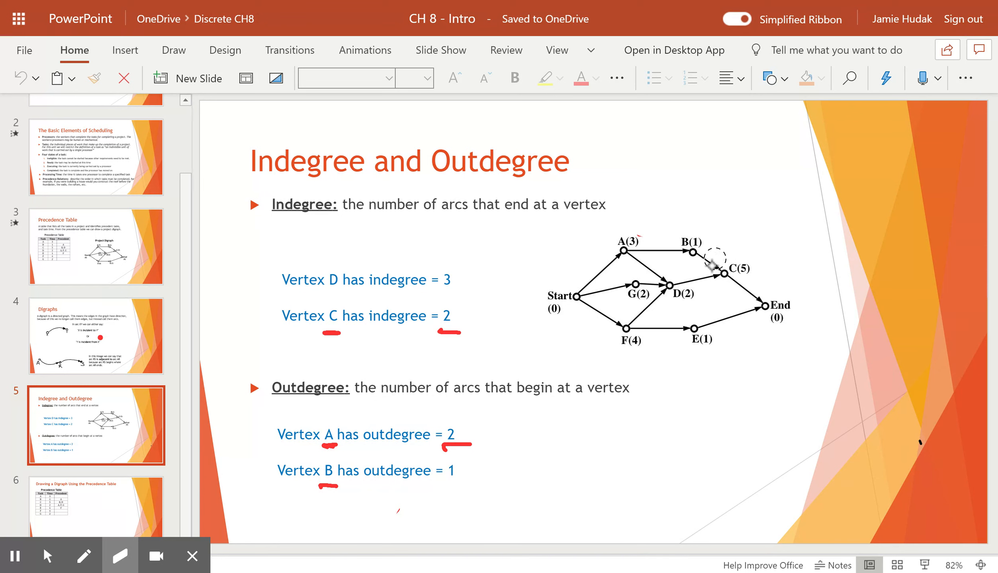
click(84, 555)
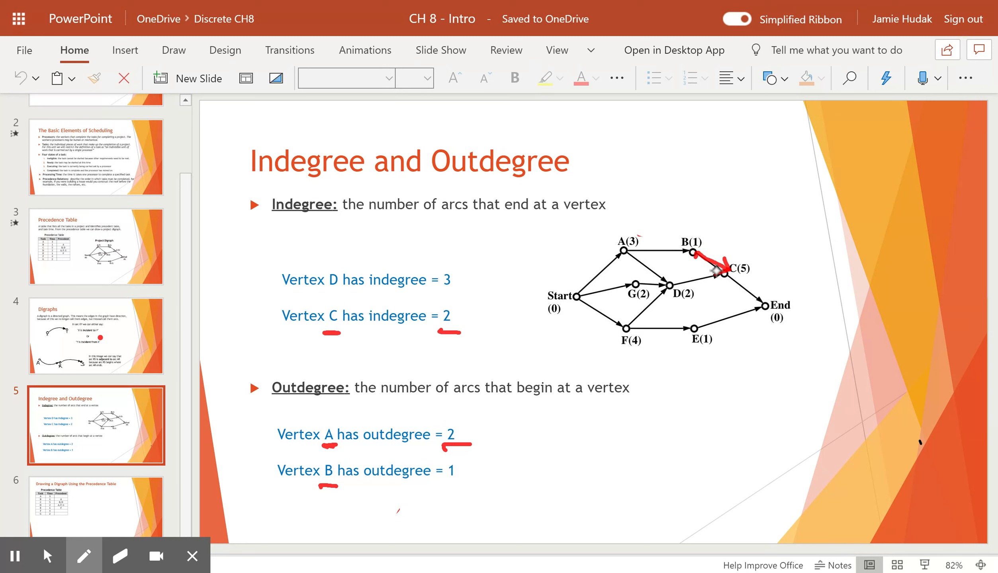
click(119, 556)
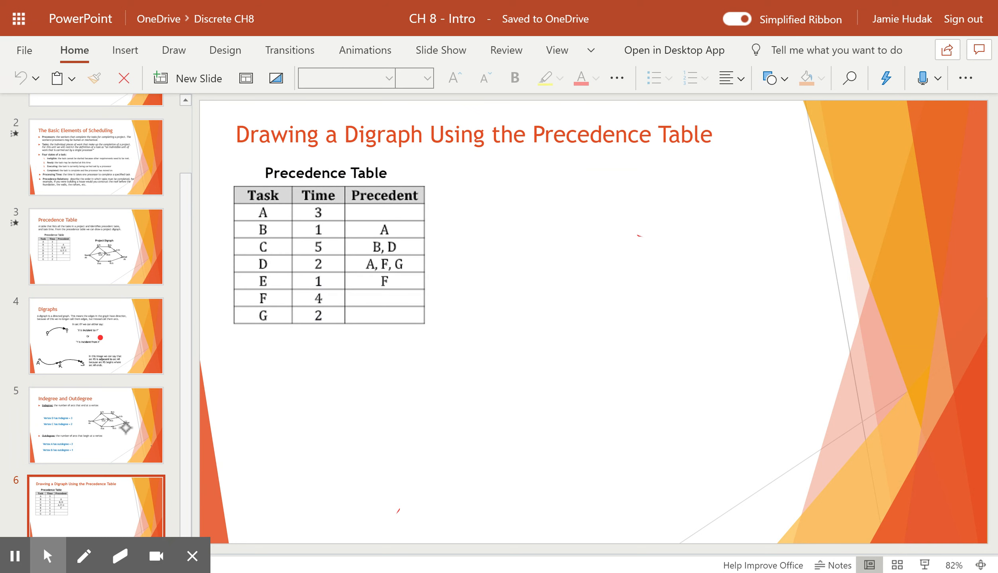
mouse_move(126, 432)
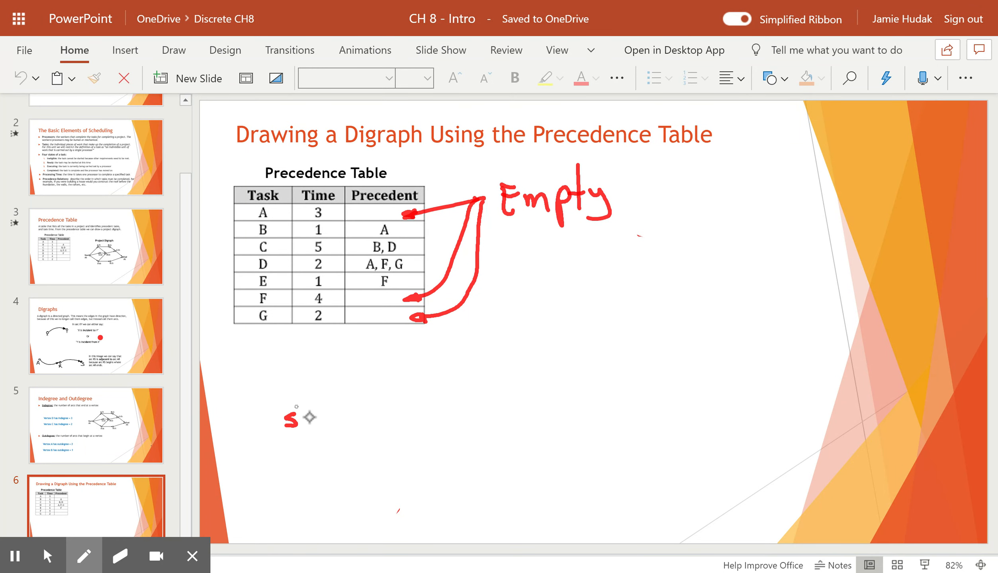
Step: Write 'start', draw its node circle and an arrow up to node A
drag(299, 416, 325, 419)
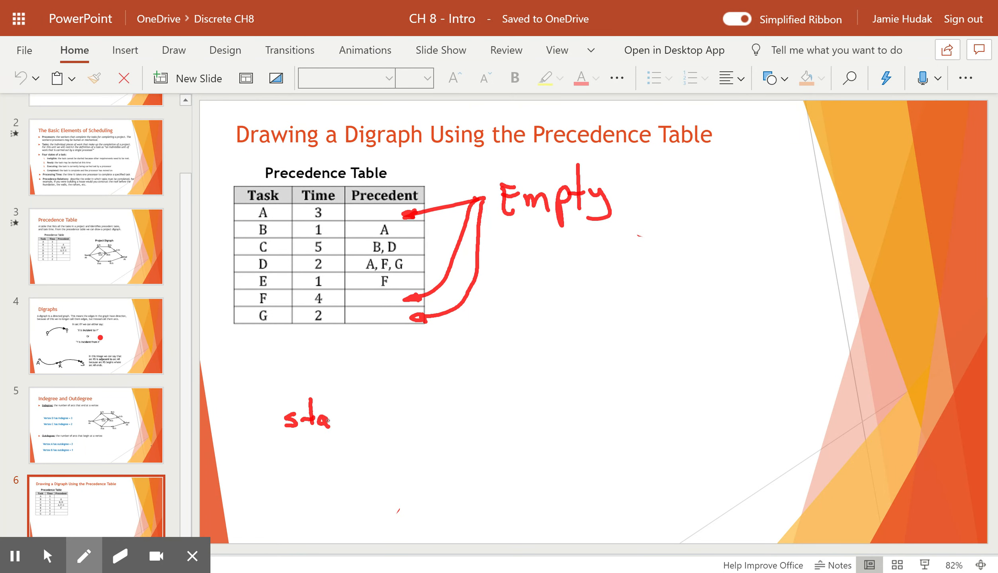
drag(332, 417, 359, 417)
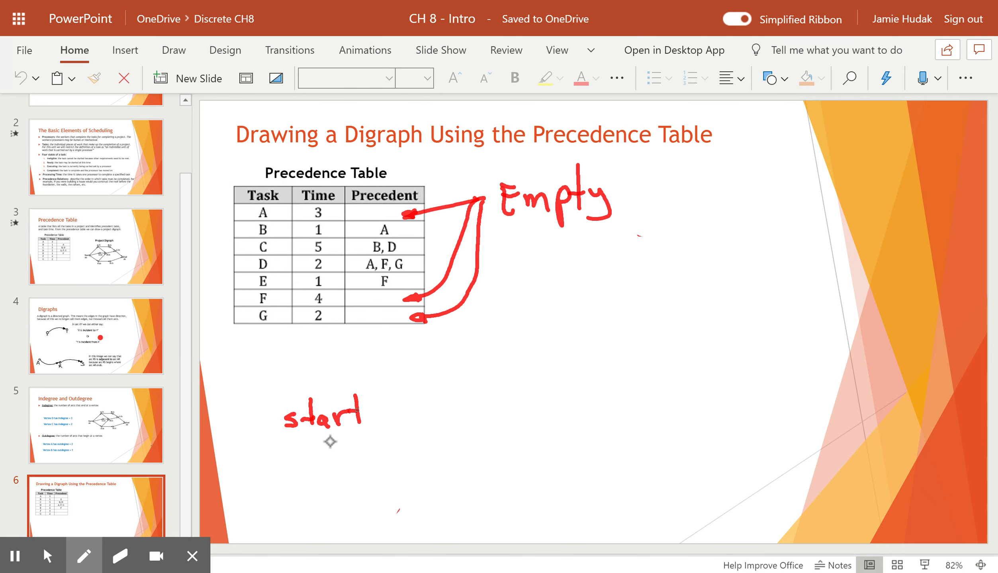
drag(381, 406, 388, 423)
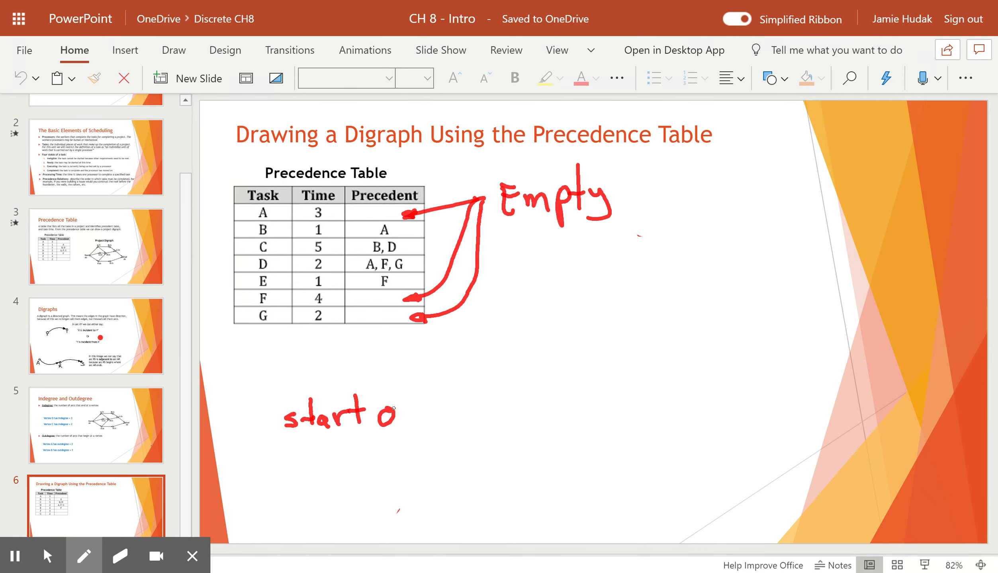
drag(392, 411, 465, 362)
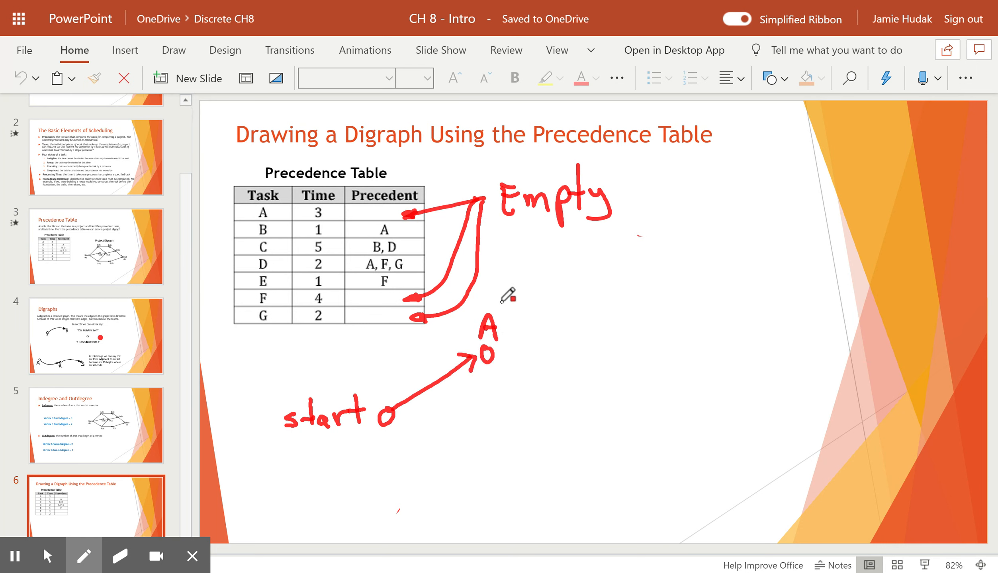
Step: Draw arrows from start to labelled nodes F and G
drag(397, 419, 473, 412)
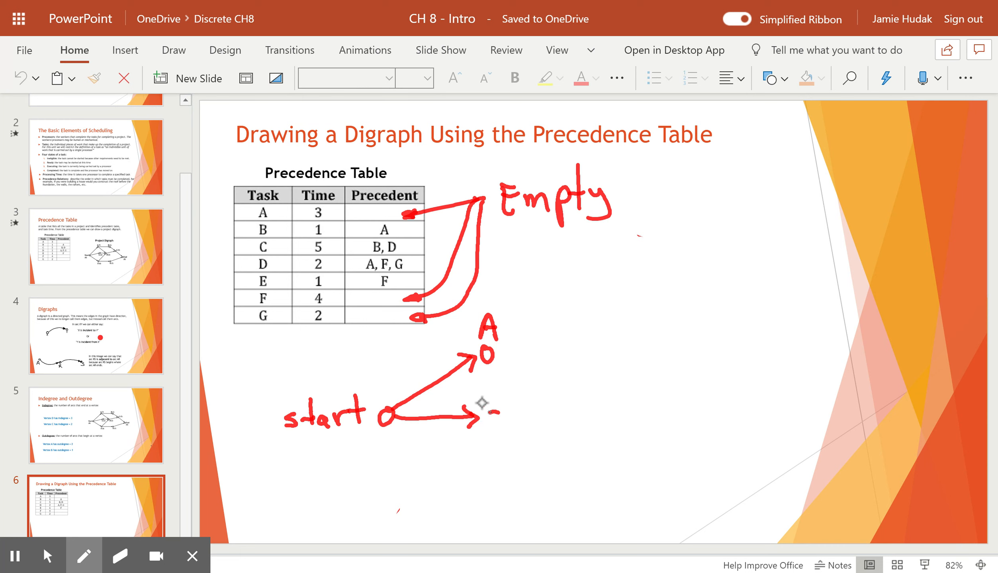
drag(487, 416, 500, 432)
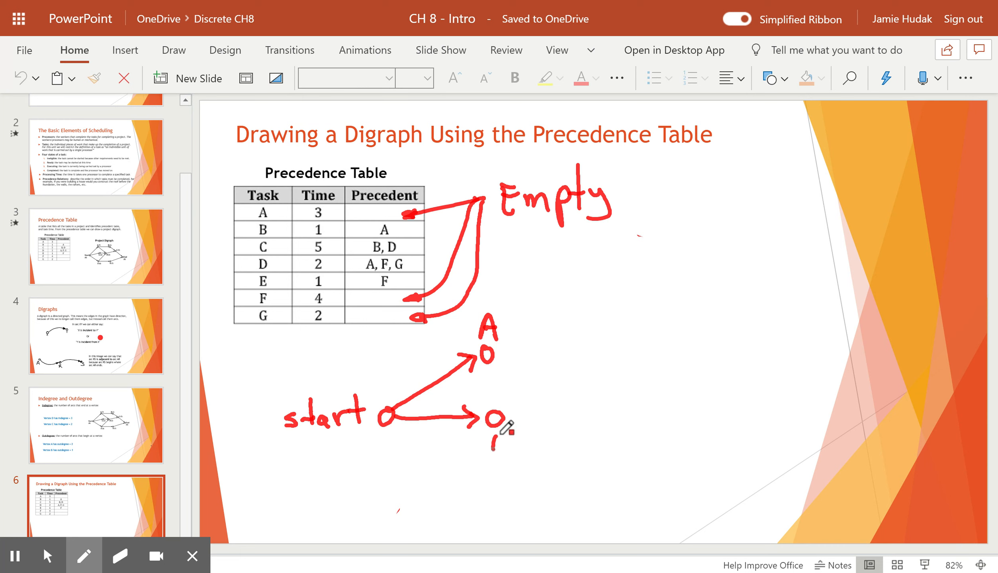
drag(490, 439, 503, 452)
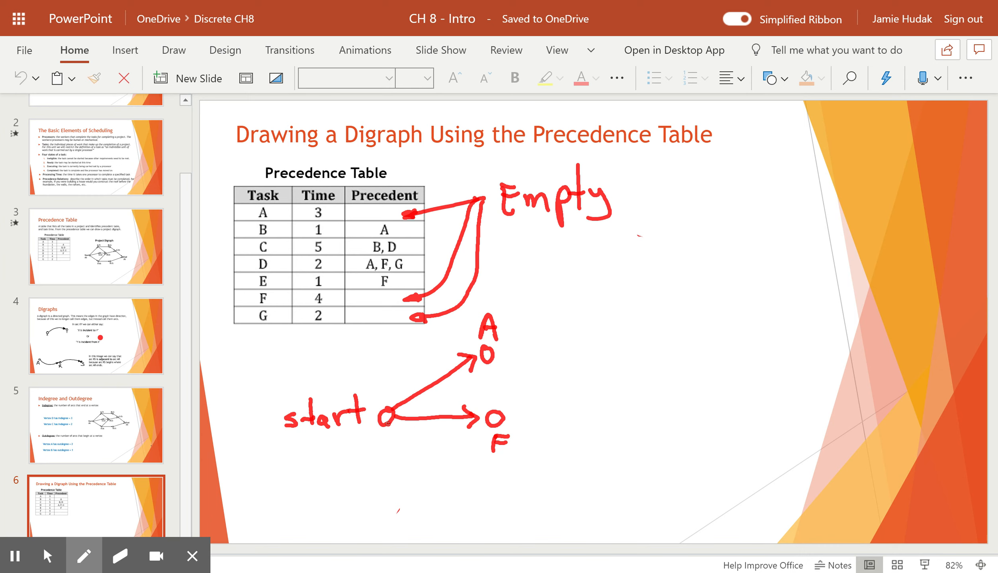
drag(388, 417, 480, 486)
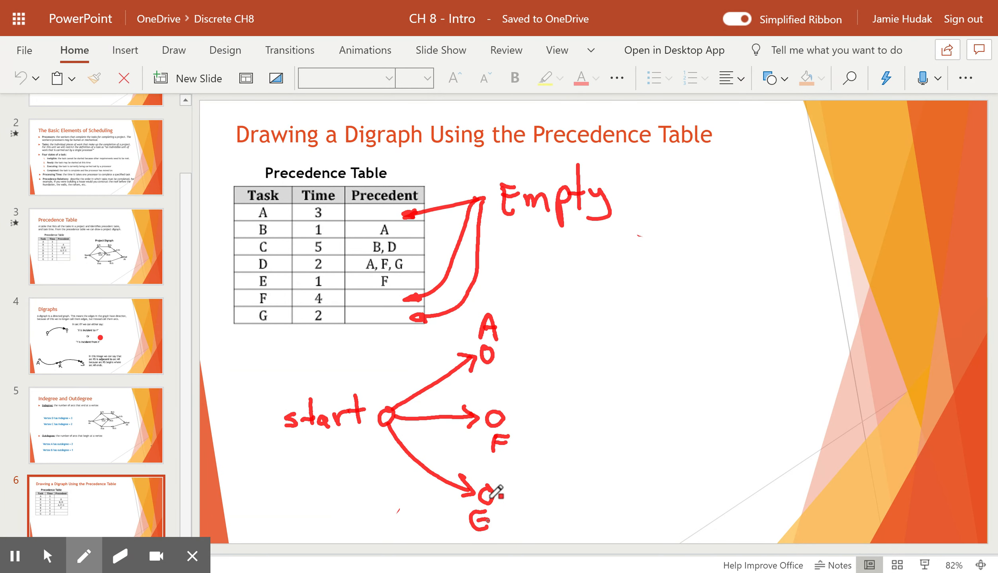
Step: Erase the 'Empty' note and its arrows beside the precedence table
click(119, 556)
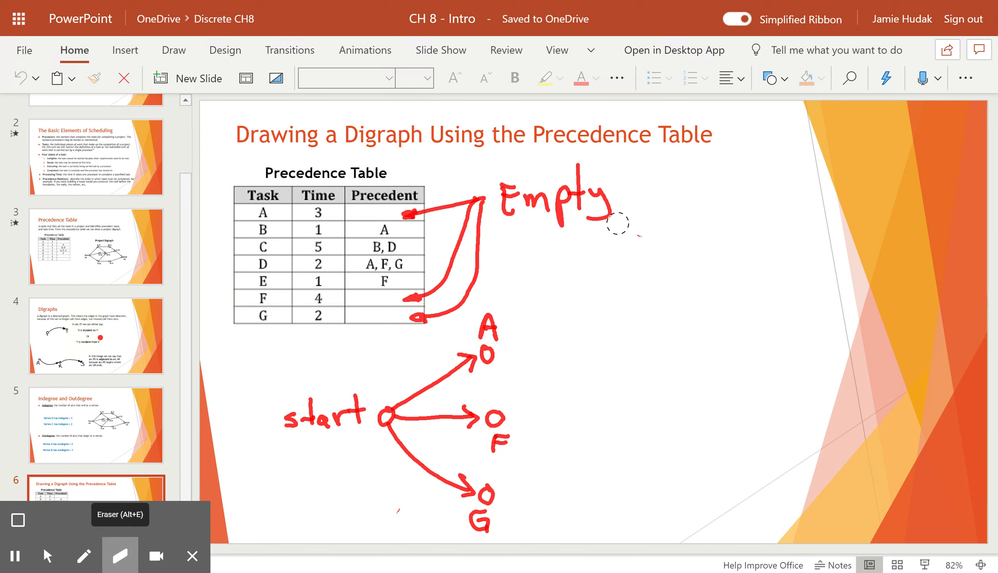
drag(630, 224, 515, 204)
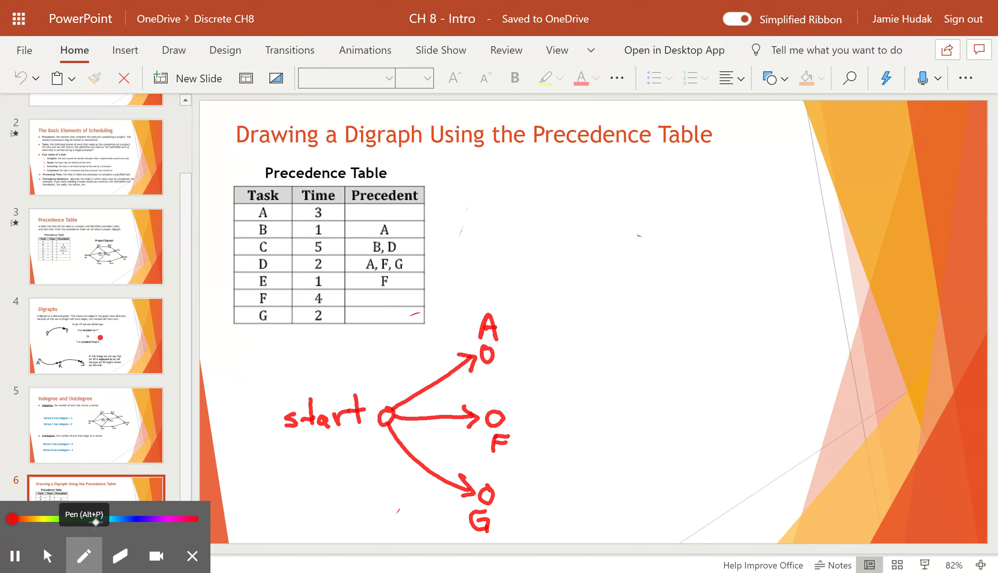
Step: Cross off tasks A, F, G and B in the table and draw the arrow from A to new node B
drag(248, 316, 280, 316)
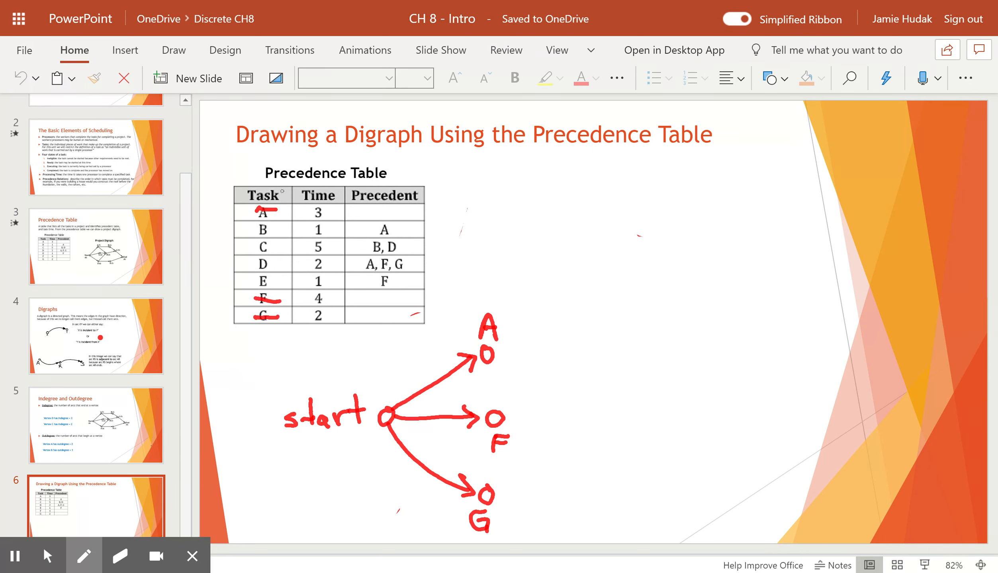
mouse_move(395, 227)
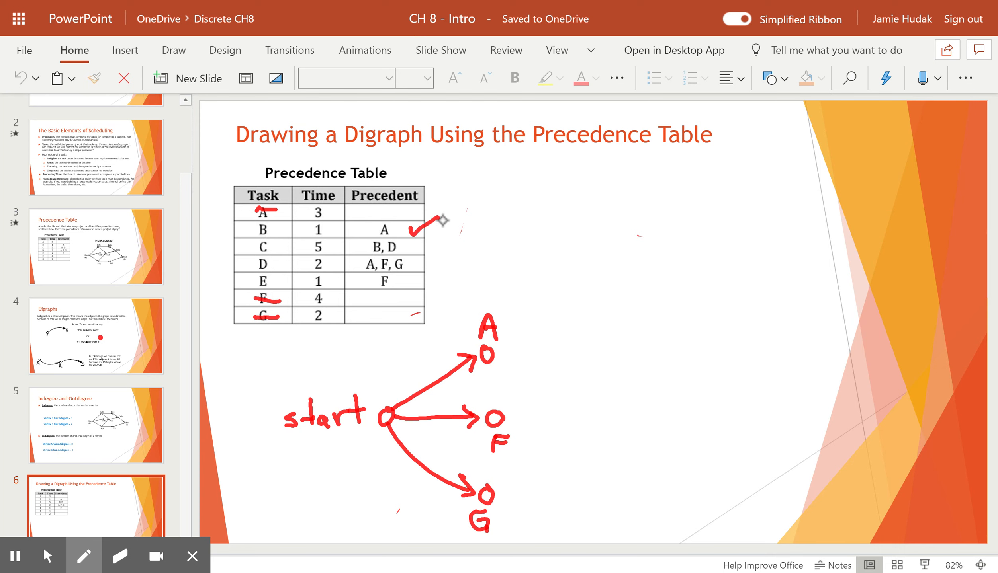
drag(498, 355, 613, 351)
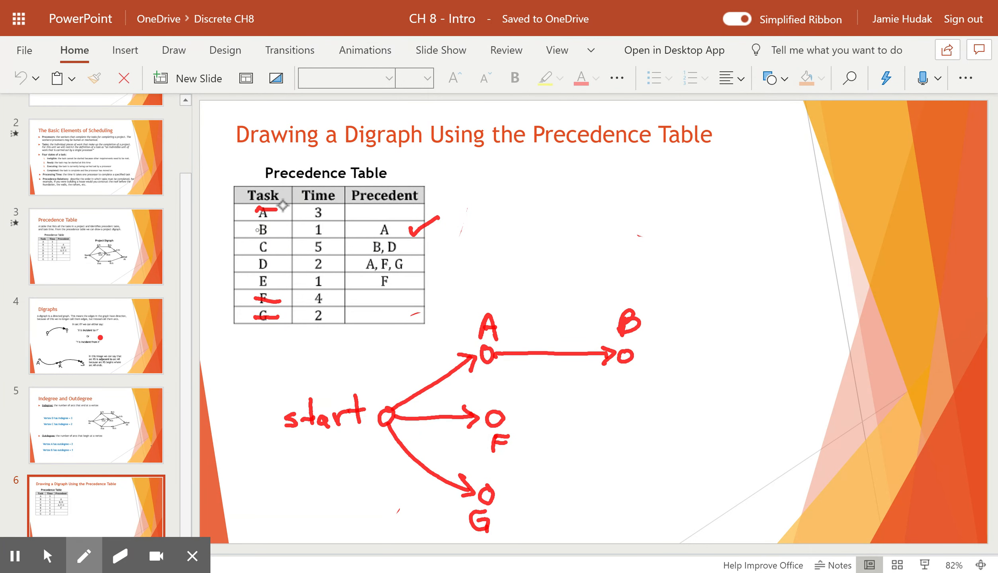
drag(248, 229, 280, 230)
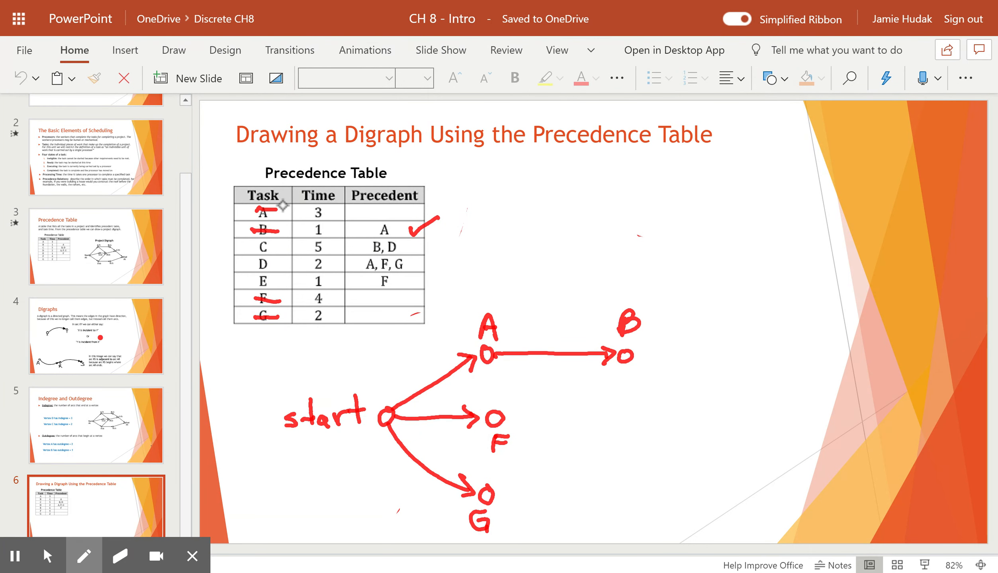
Step: Add node D fed by A, F and G, node C fed by B and D, and an arrow from F toward E
drag(489, 357, 582, 410)
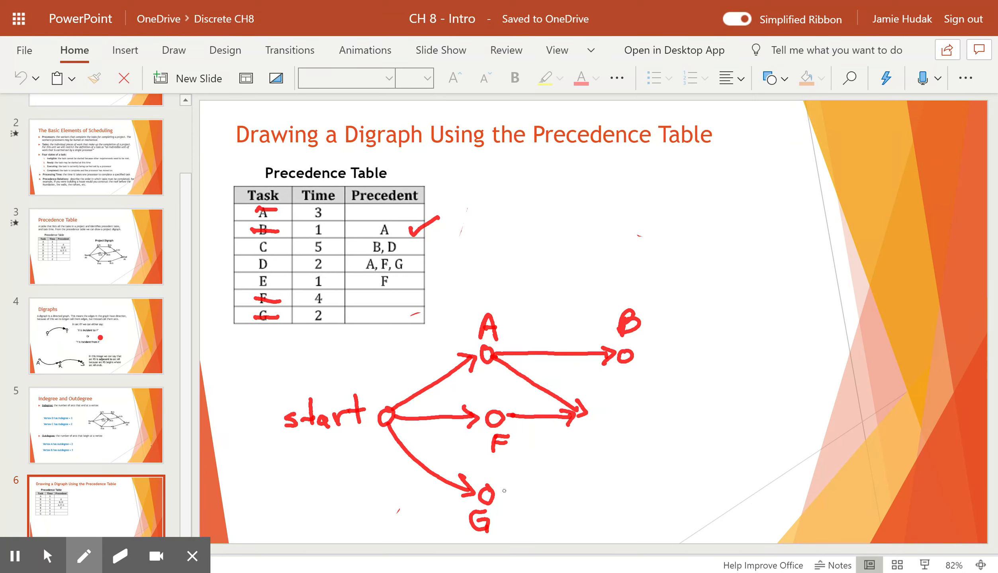
drag(500, 493, 579, 433)
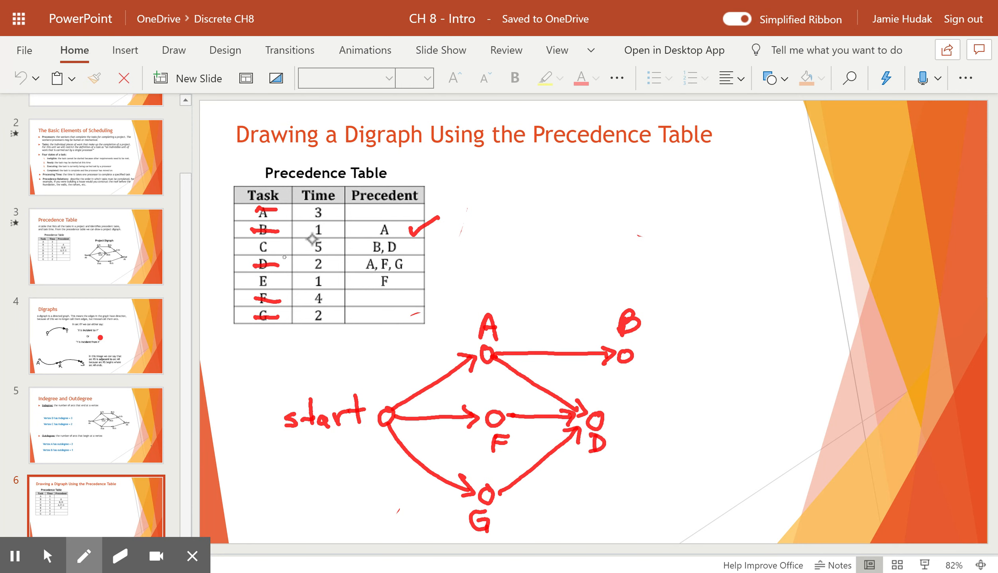
mouse_move(690, 385)
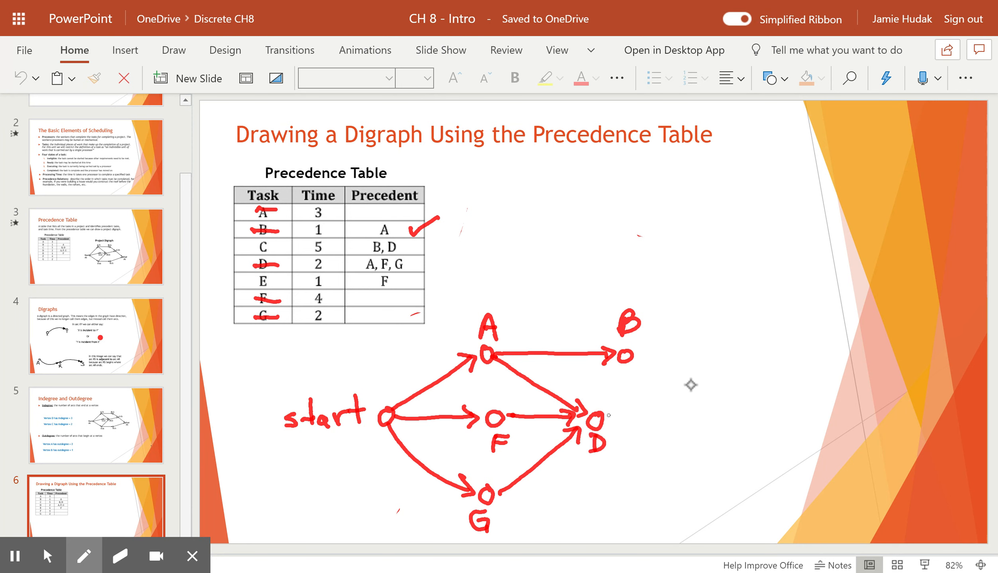
drag(608, 414, 684, 396)
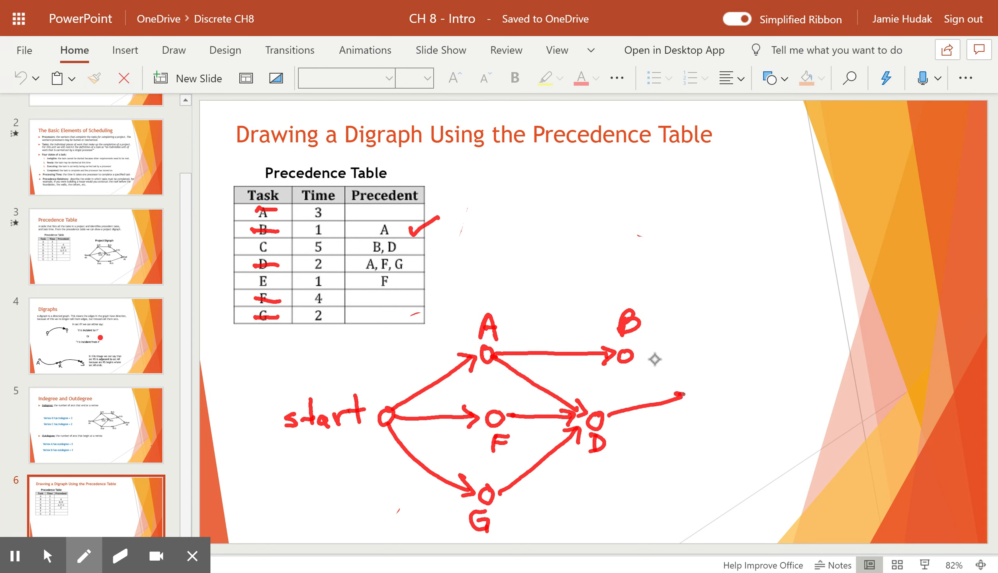
drag(636, 353, 691, 387)
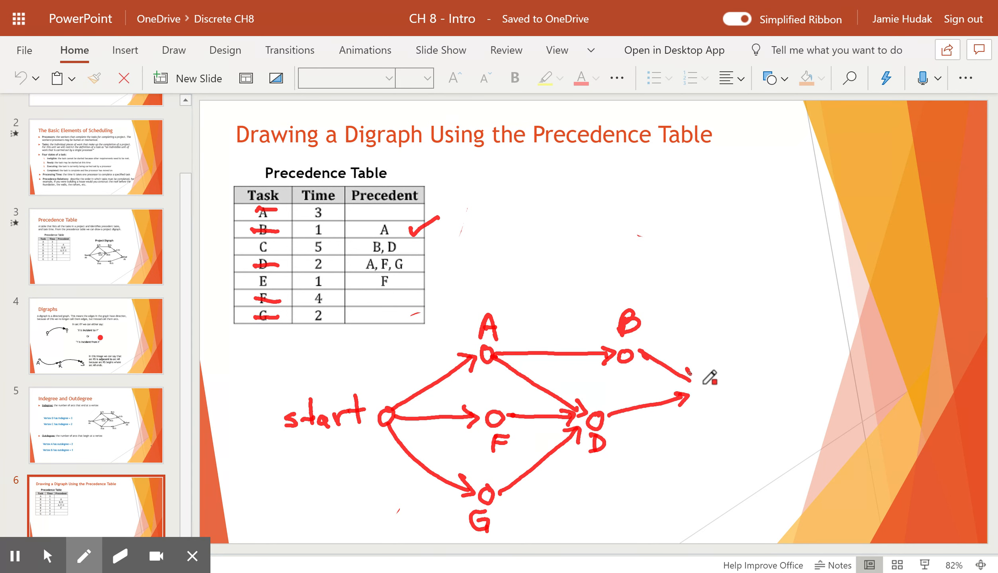
drag(688, 368, 706, 406)
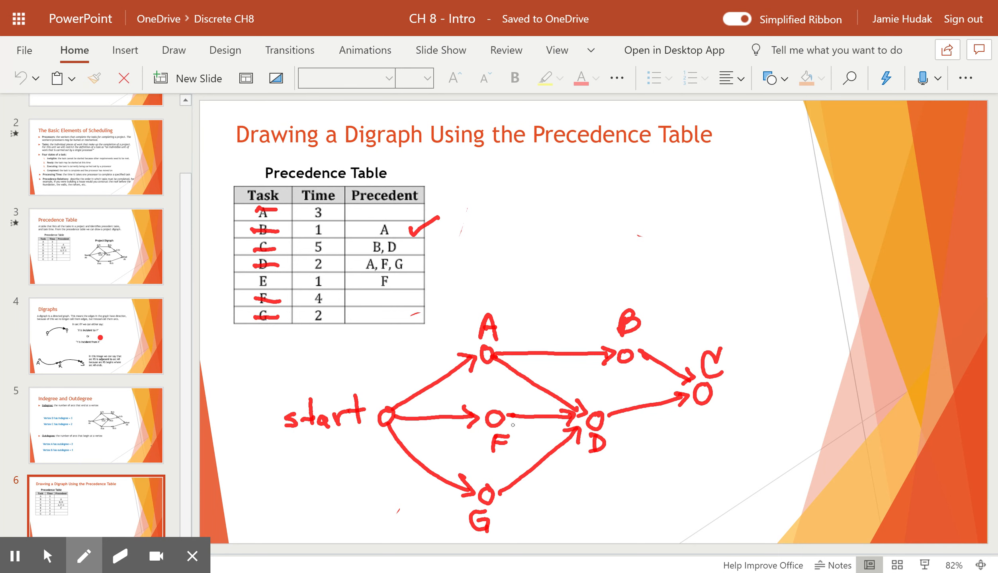
drag(508, 425, 636, 483)
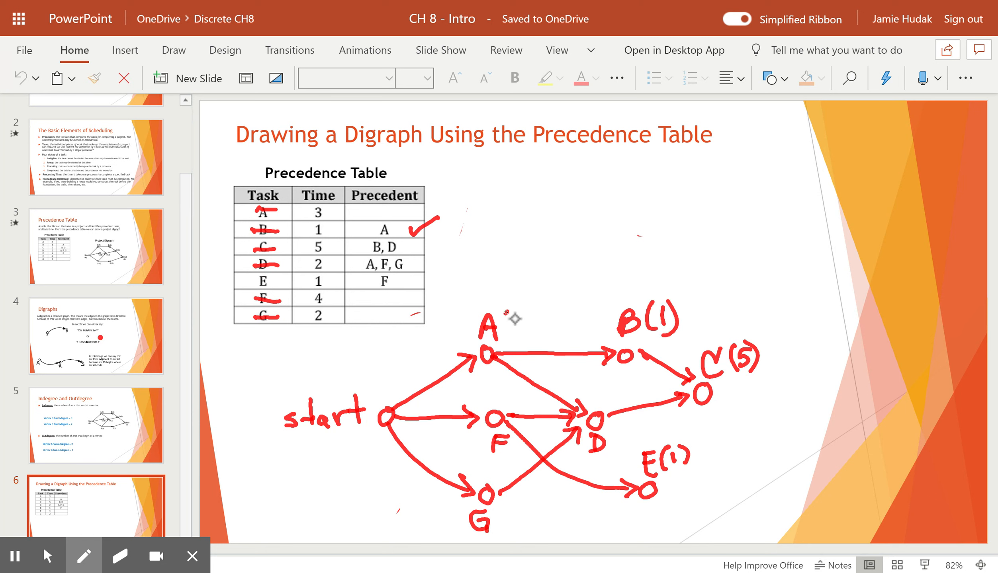
Step: Write durations A(3), F(4), D(2), G(2) beside the nodes and label the final End node joined from C and E
drag(503, 318, 538, 329)
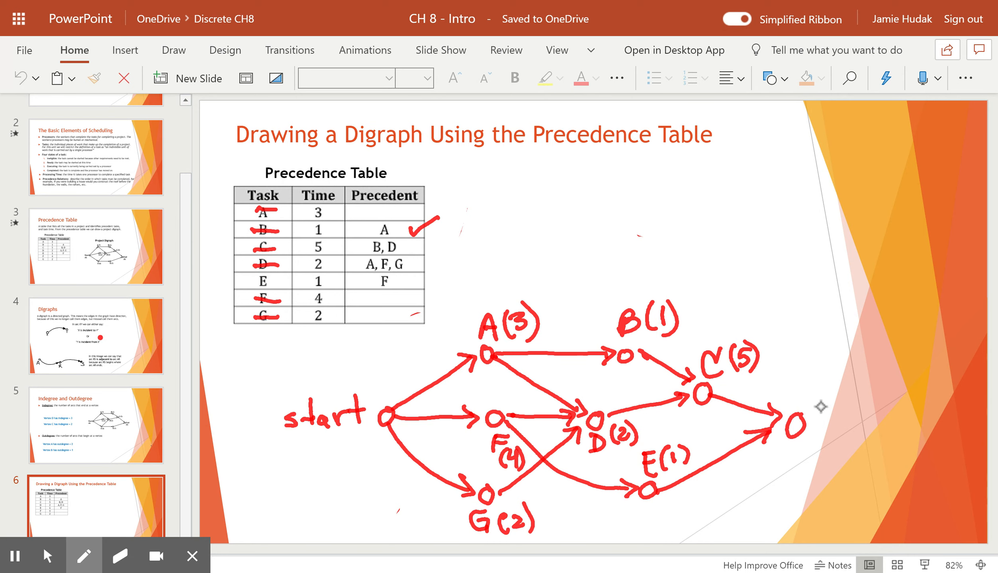
drag(821, 407, 834, 427)
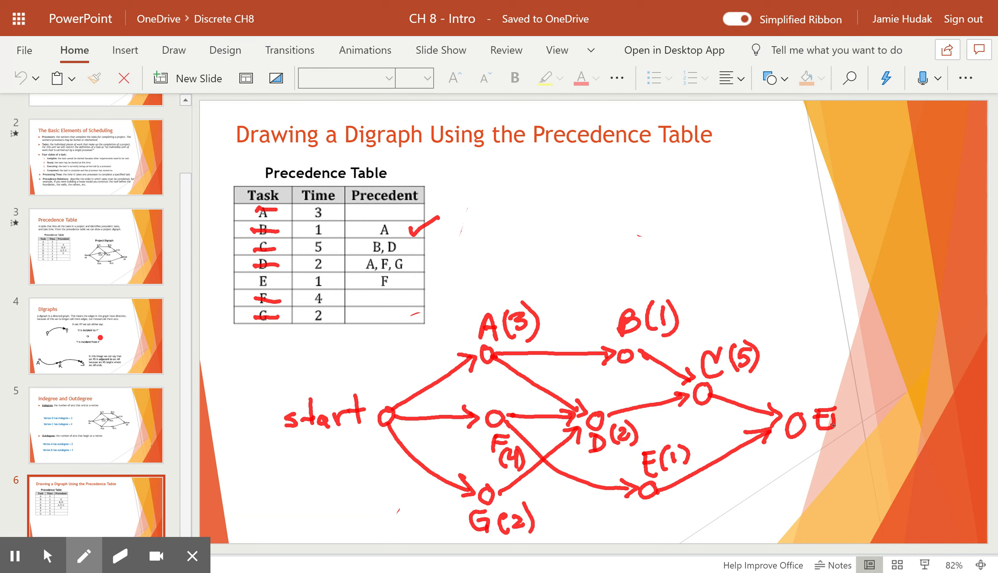